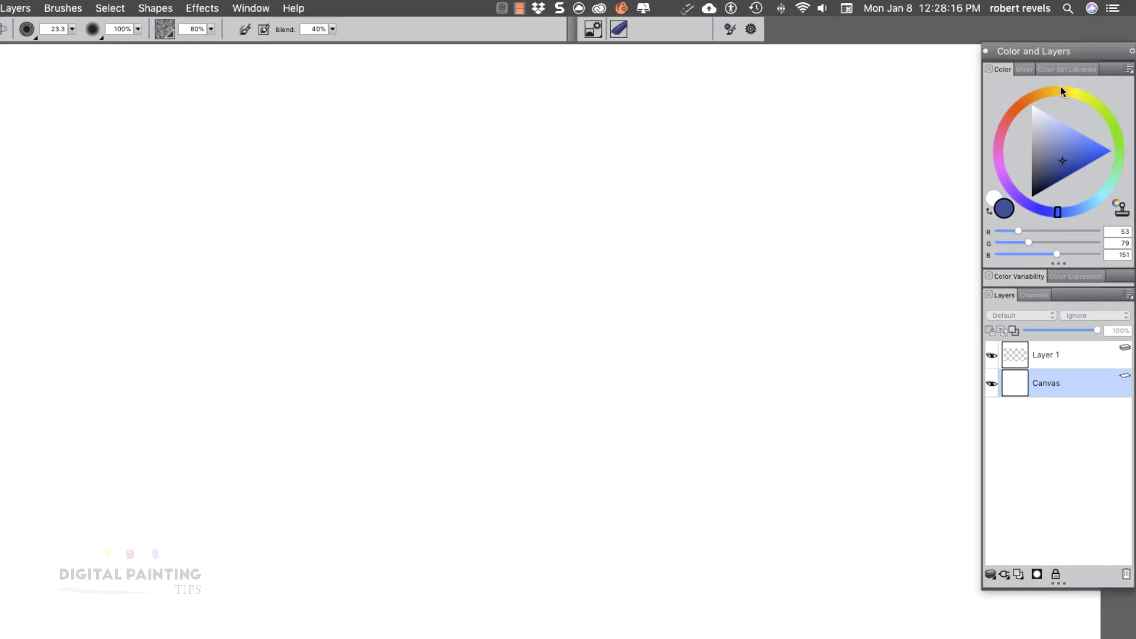
mouse_move(1028, 142)
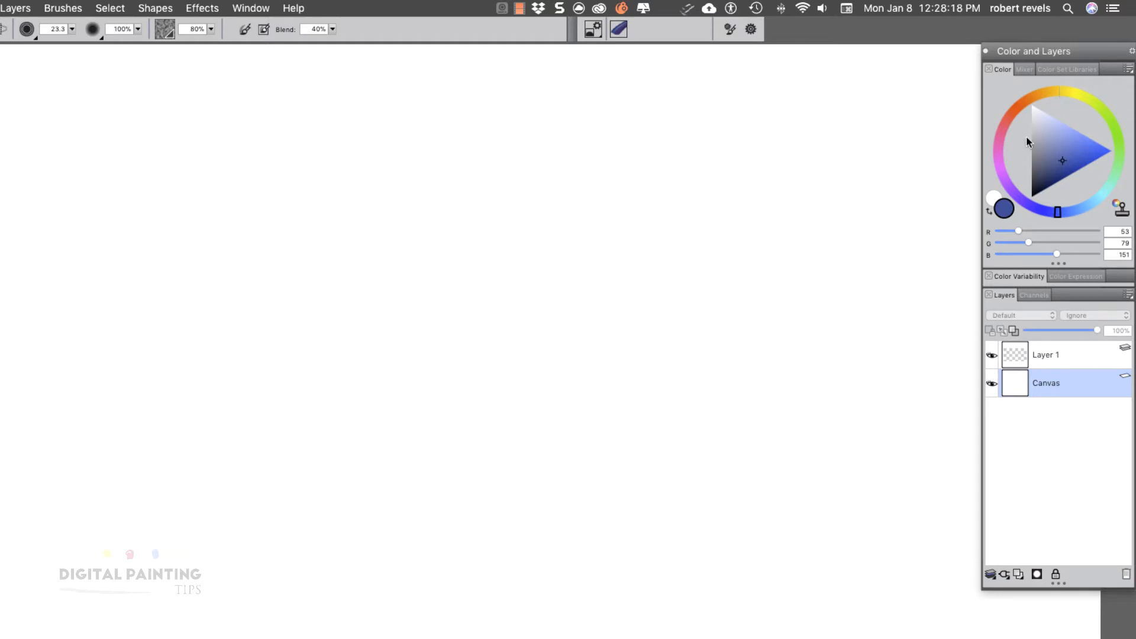
mouse_move(1106, 105)
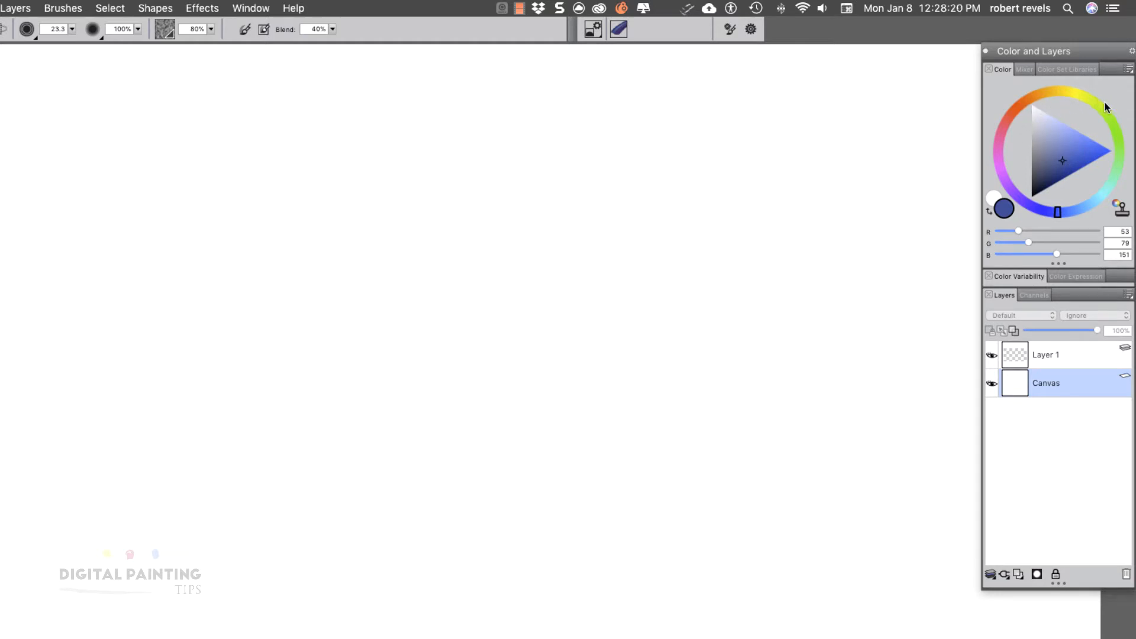
mouse_move(1028, 202)
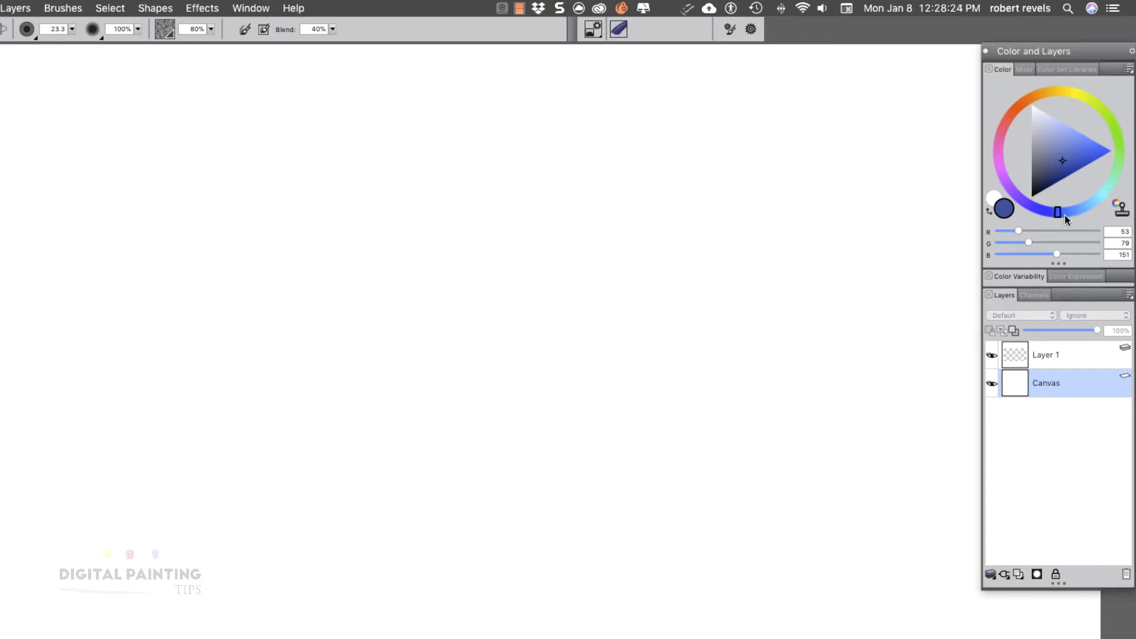
mouse_move(1078, 162)
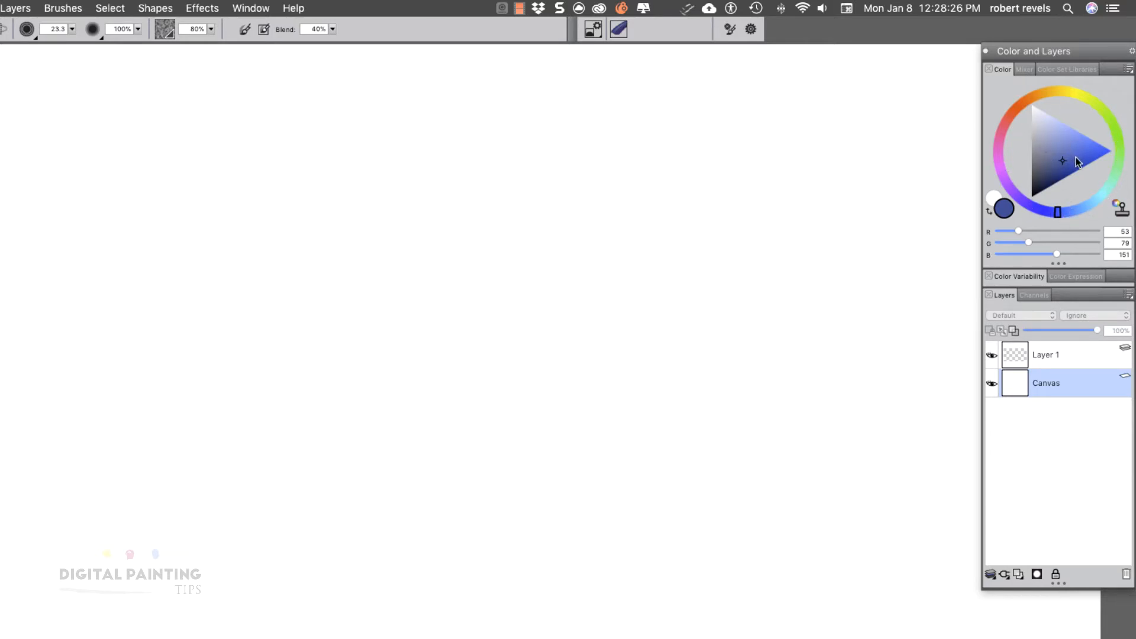
mouse_move(1060, 171)
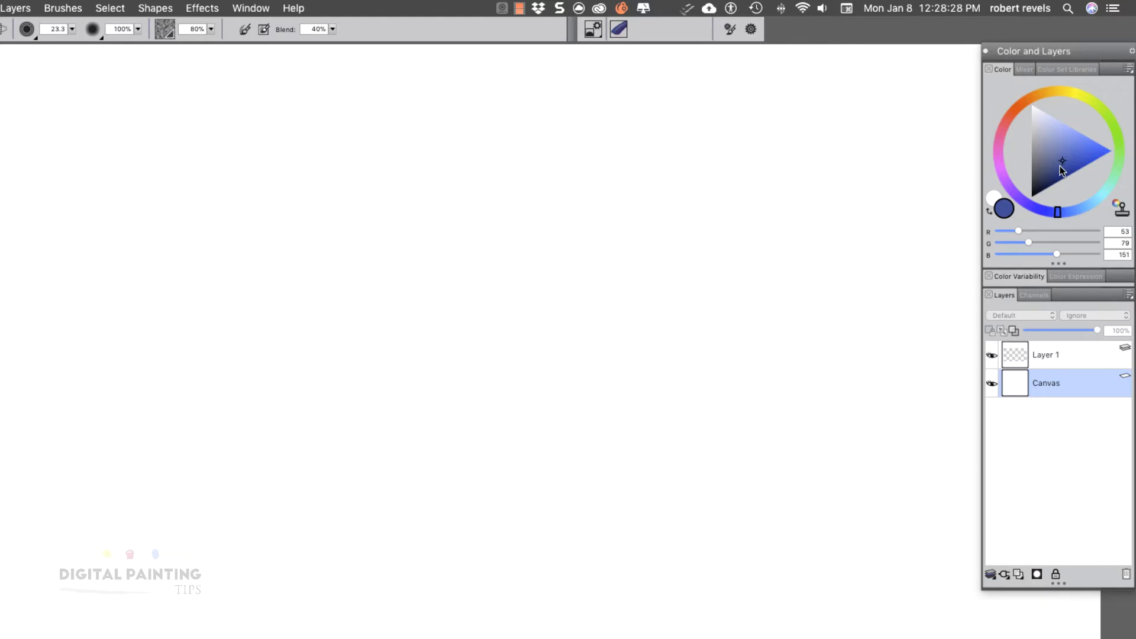
mouse_move(1064, 166)
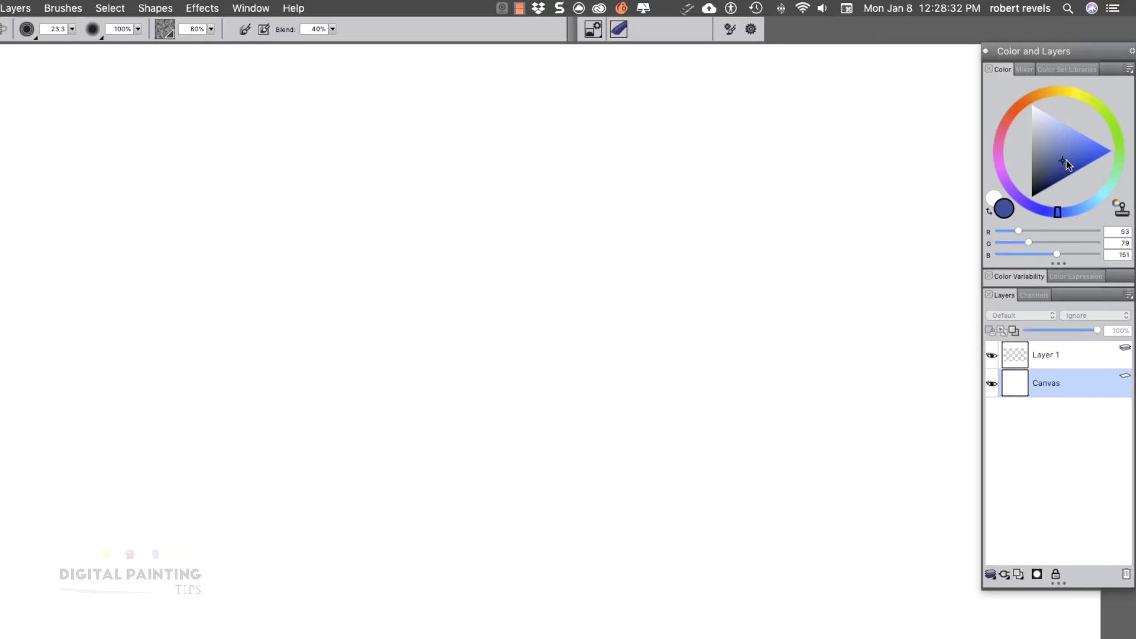
- Try lighter and darker blues in the colour triangle, ending on saturated blue (R 1, G 61, B 255)
left_click(1112, 151)
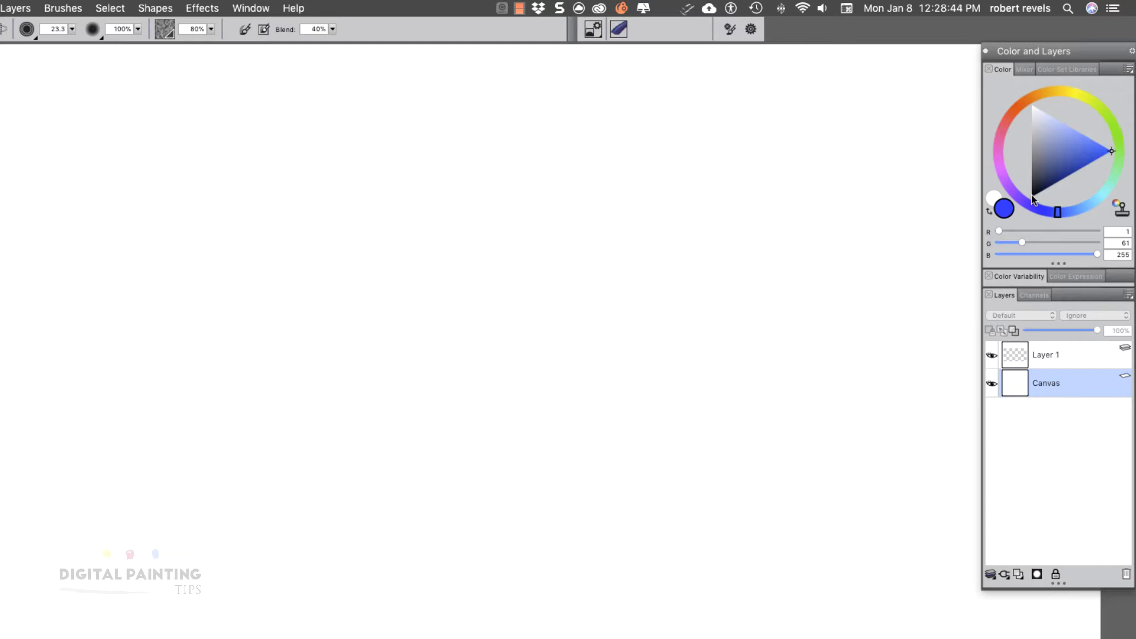
mouse_move(1112, 172)
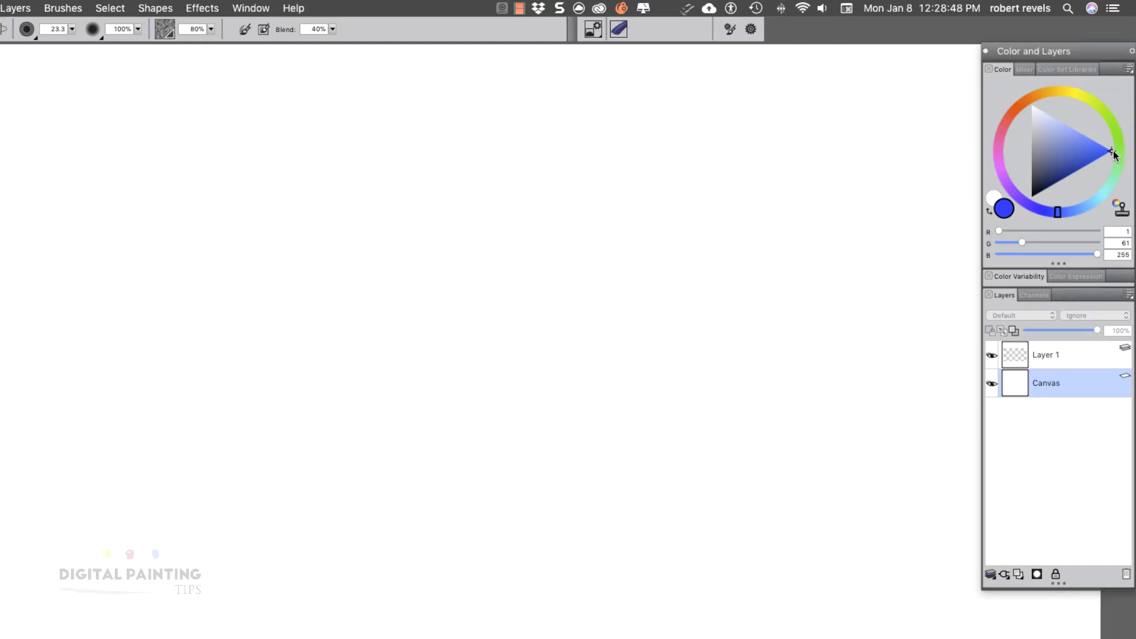
left_click(1093, 144)
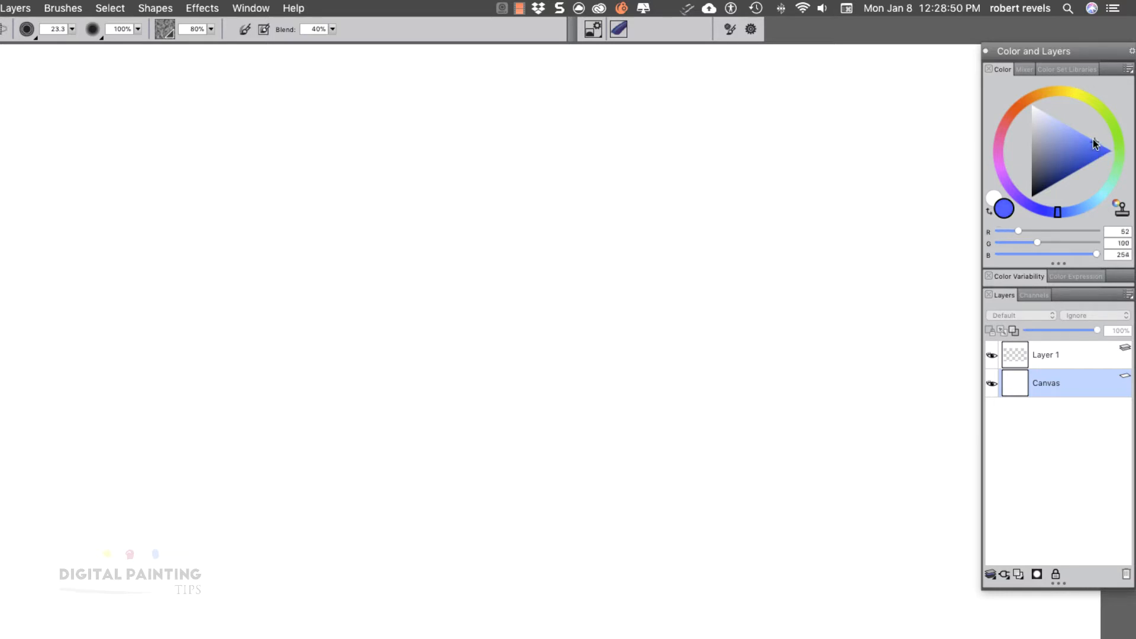
left_click(1069, 135)
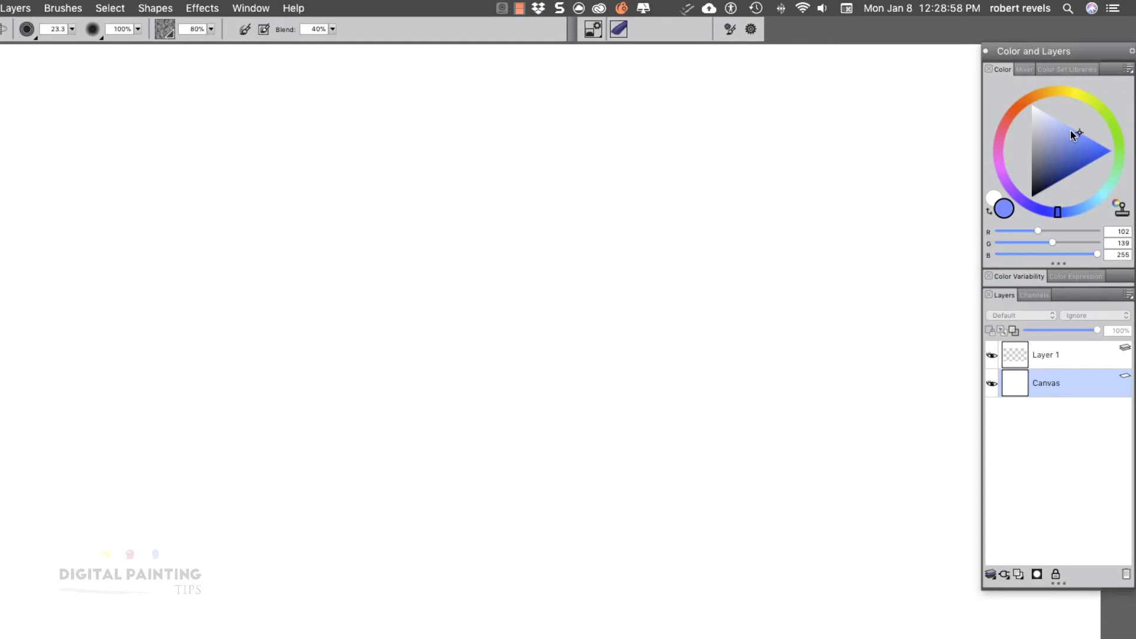
mouse_move(1117, 156)
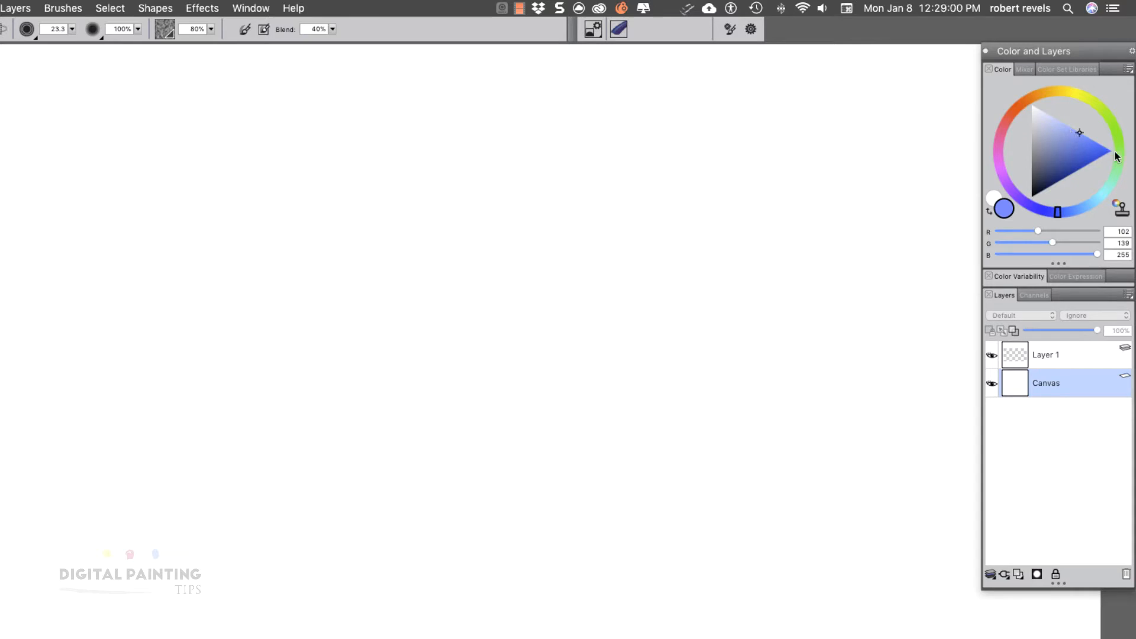
left_click(1079, 179)
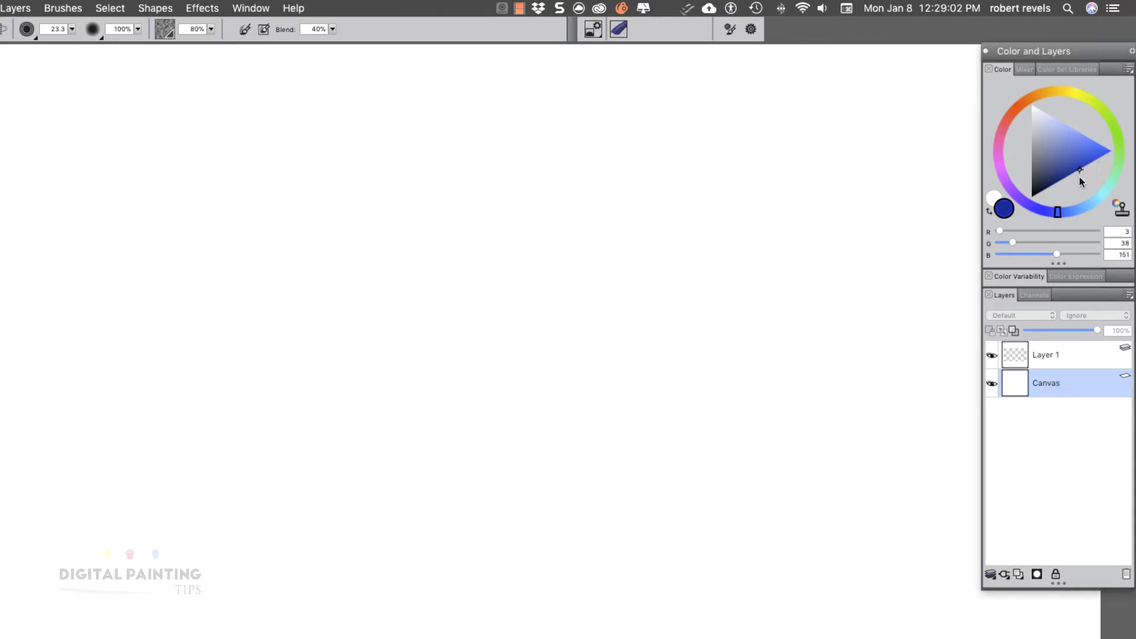
left_click(1073, 177)
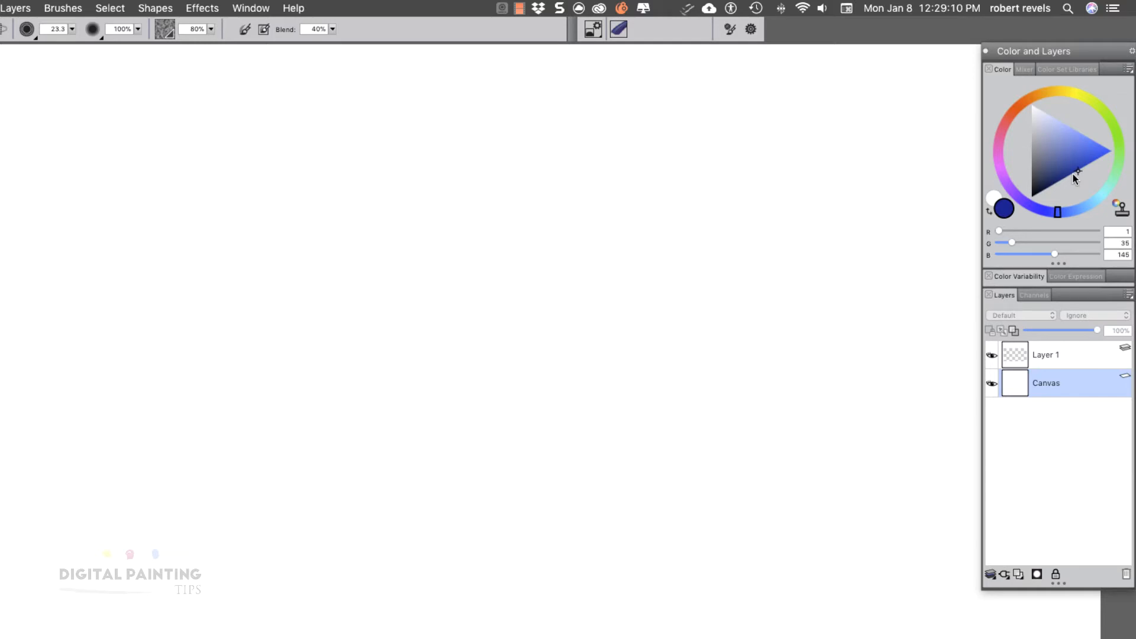
mouse_move(1065, 171)
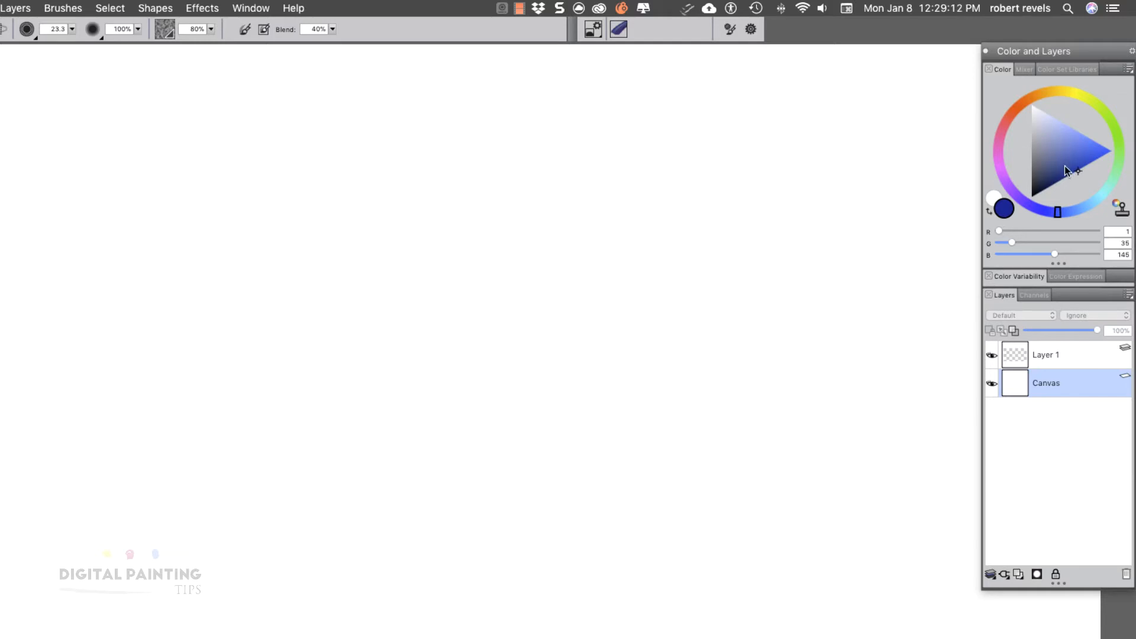
left_click(1109, 166)
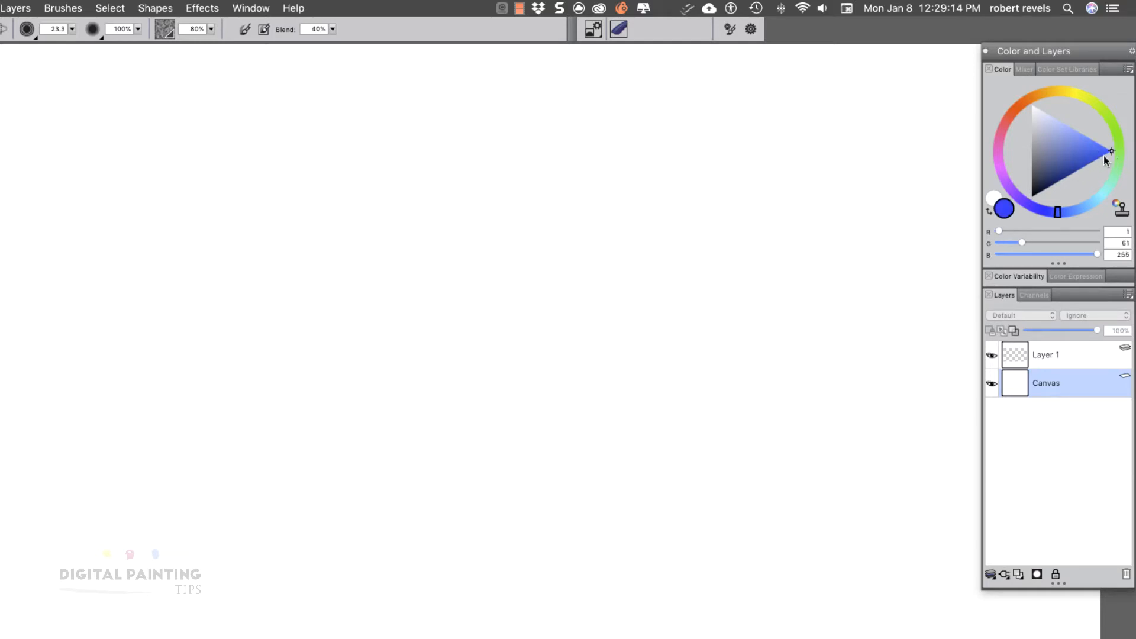
mouse_move(1098, 165)
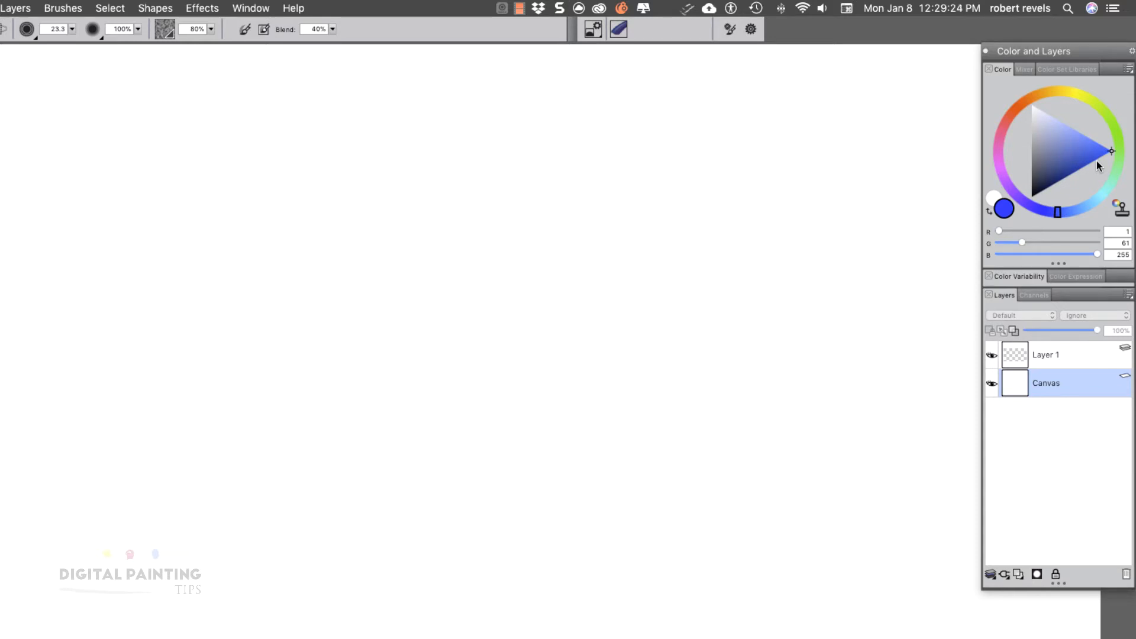
- Sample greys in the colour triangle, settling on dark slate blue-grey R 59, G 63, B 75
left_click(1039, 183)
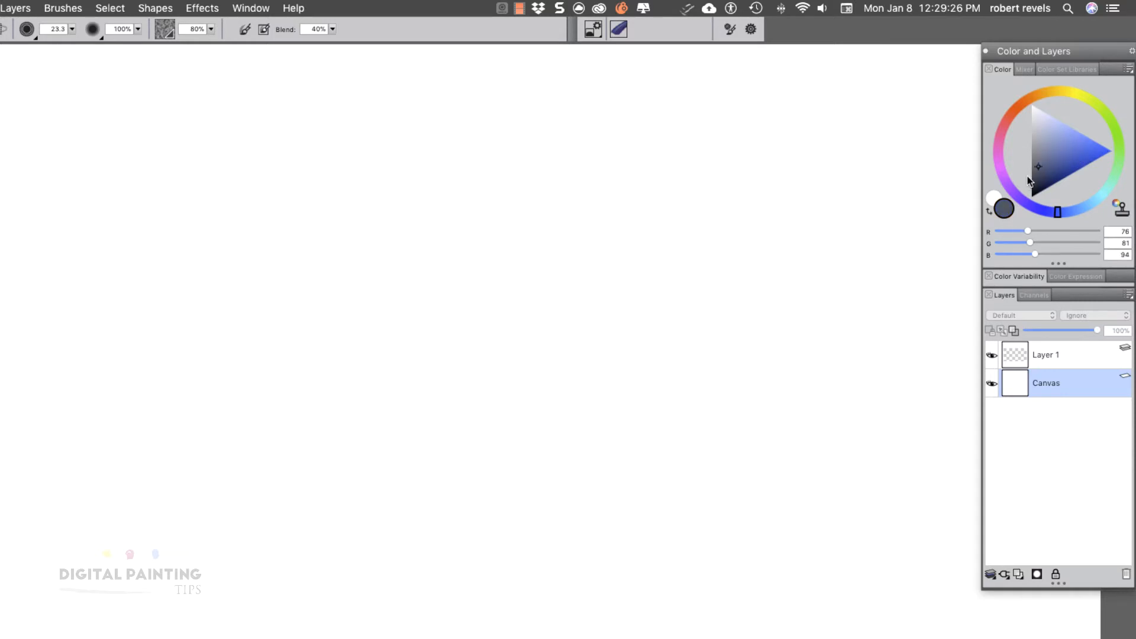
left_click(1038, 166)
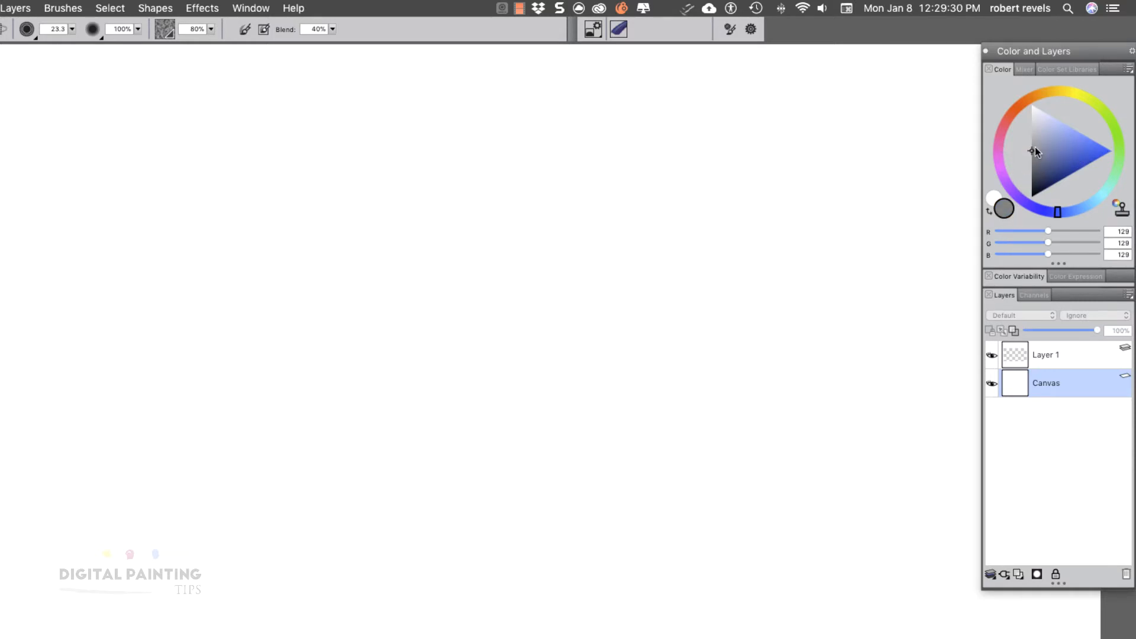
left_click(1035, 182)
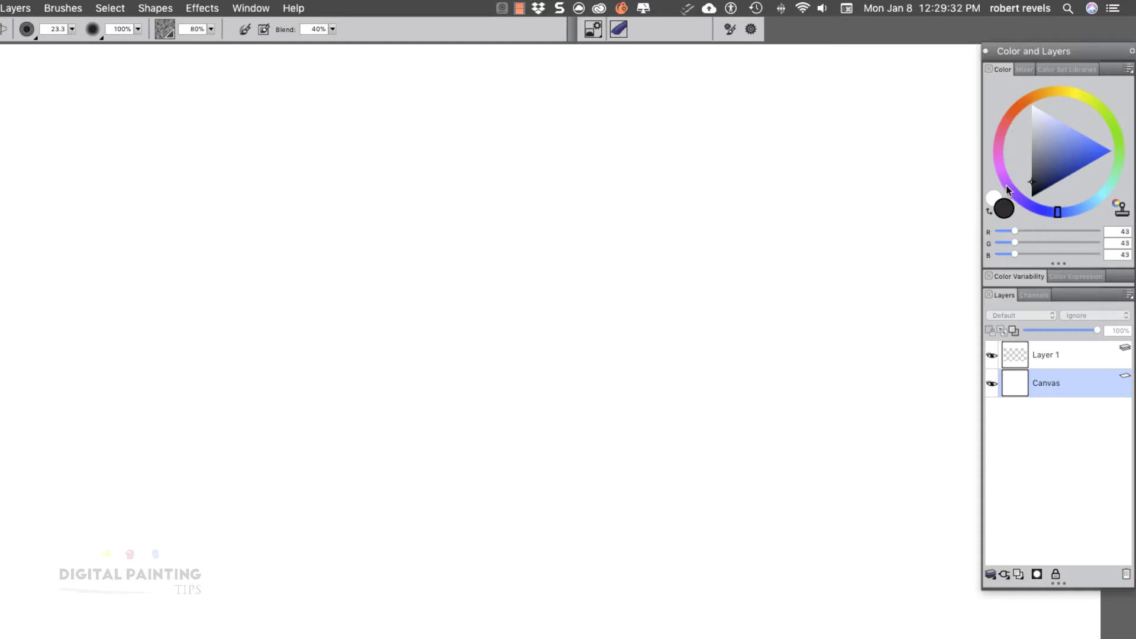
left_click(1033, 112)
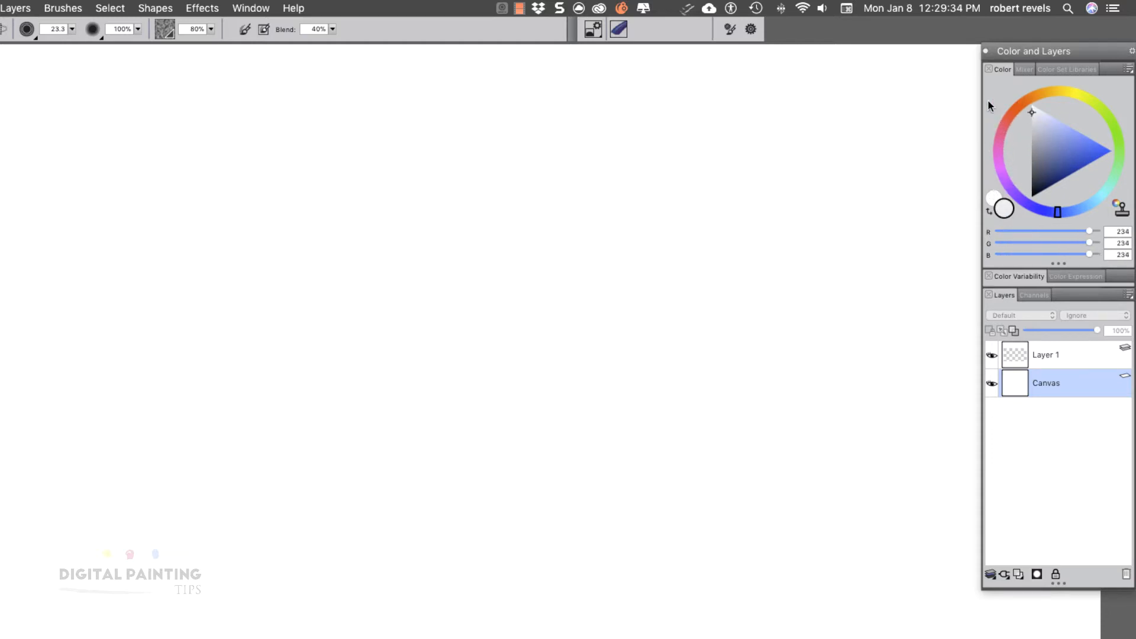
left_click(1034, 174)
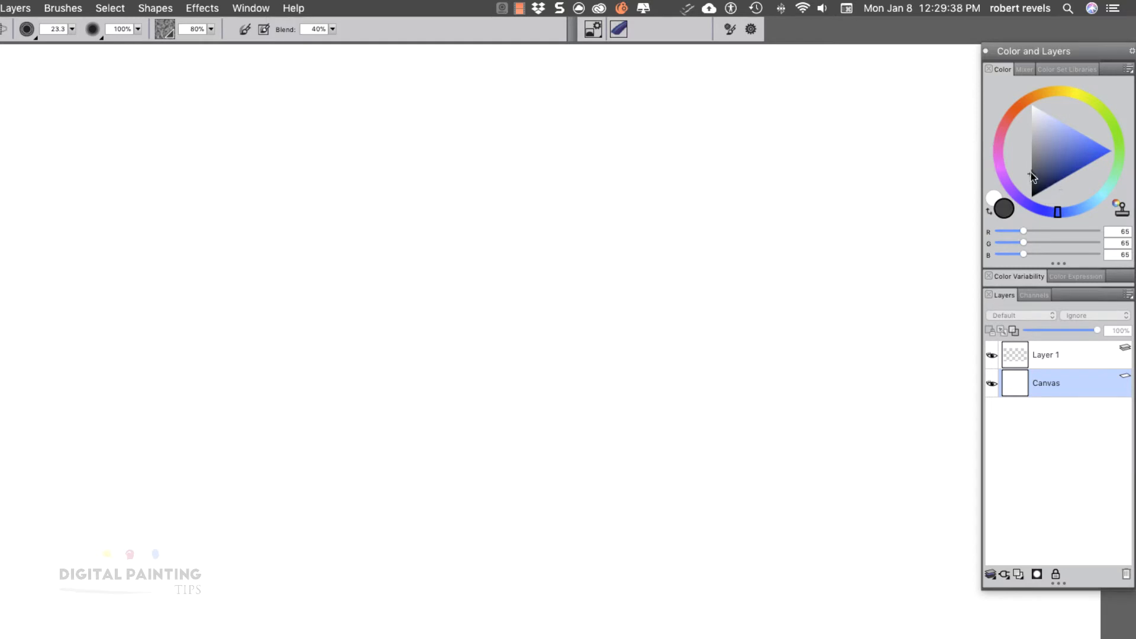
left_click(1039, 177)
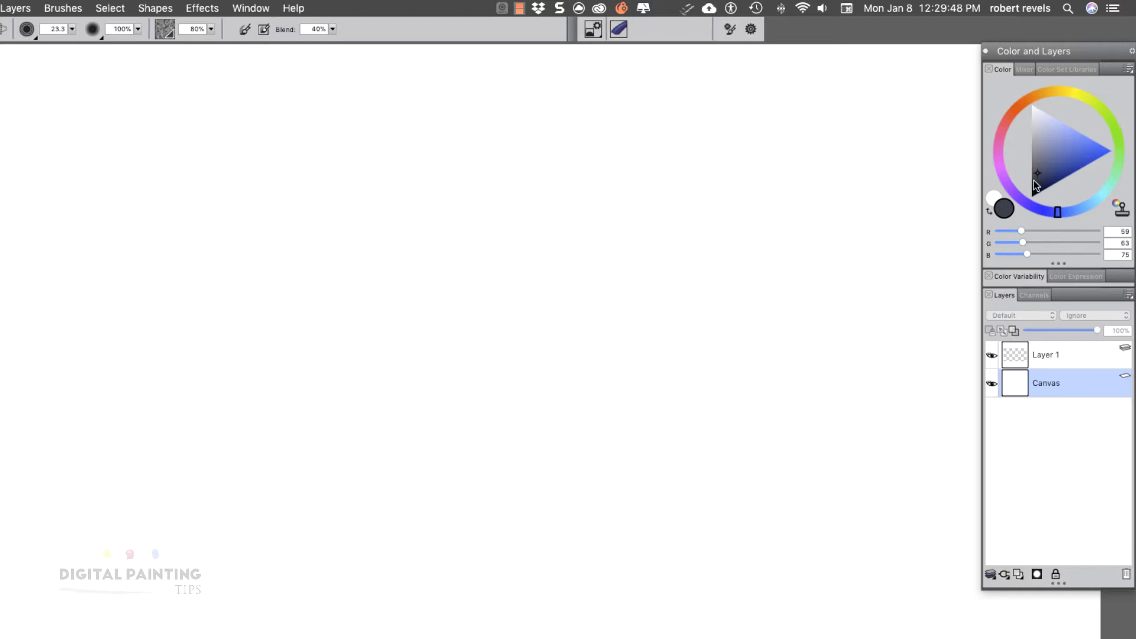
- Paint two dark blue-grey strokes at centre and a muted purple (R 75, G 59, B 75) stroke below
left_click_drag(558, 340, 652, 286)
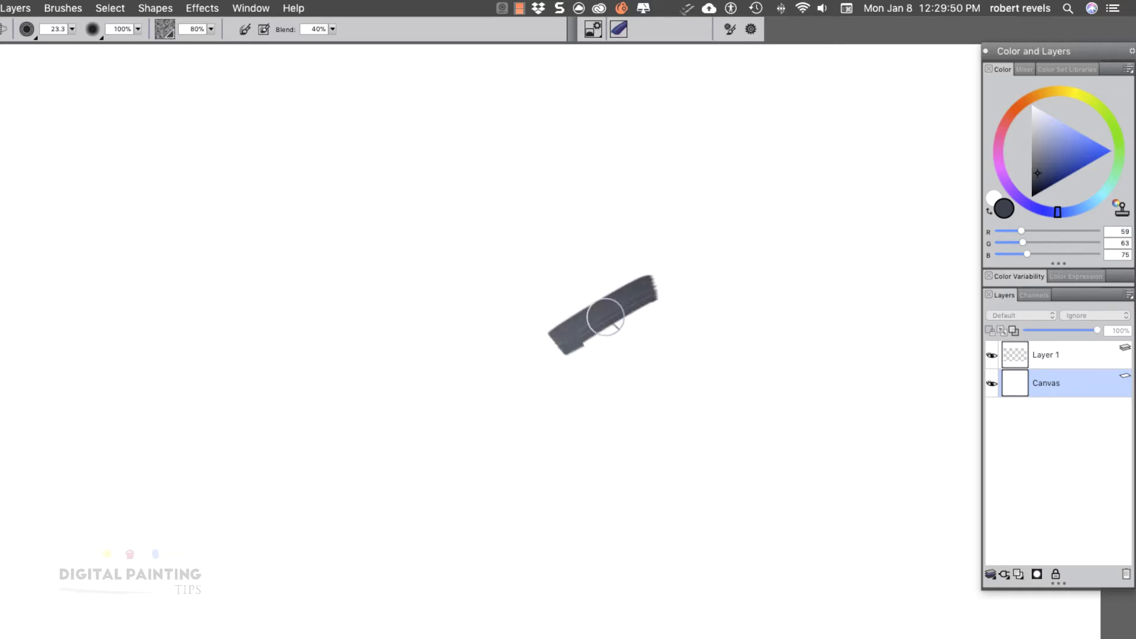
left_click_drag(609, 319, 678, 300)
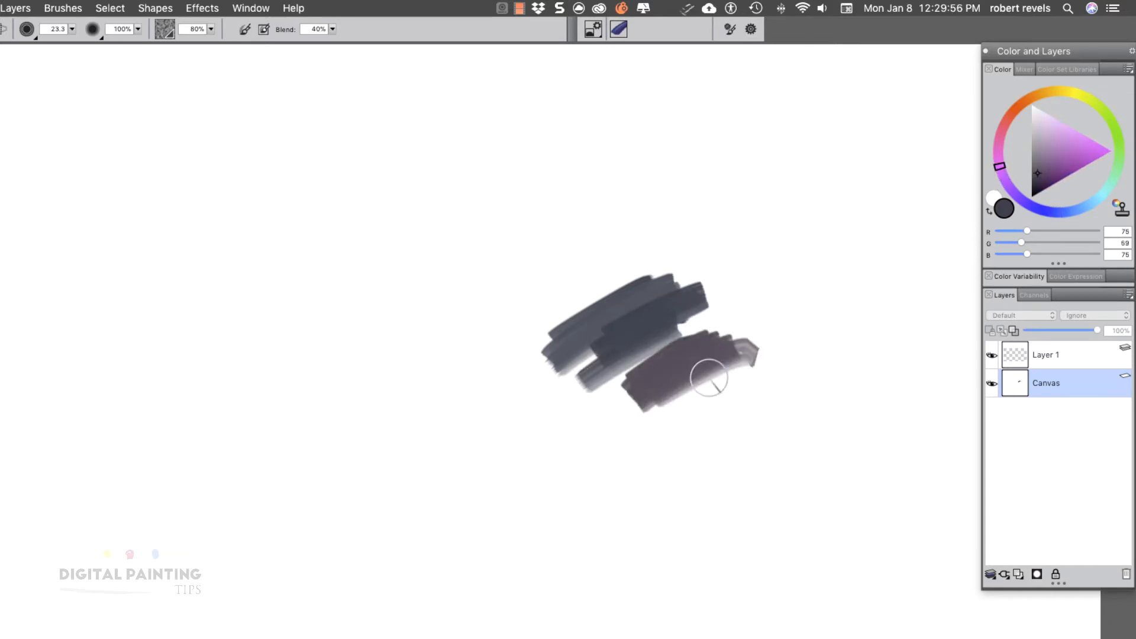
left_click_drag(710, 377, 659, 398)
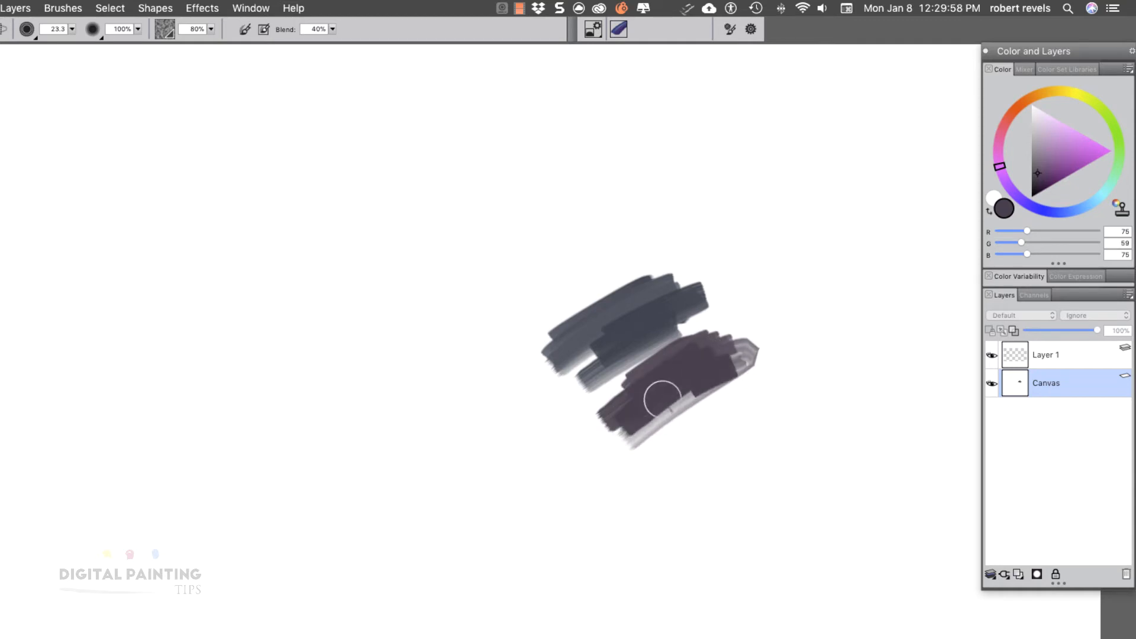
left_click_drag(659, 396, 551, 489)
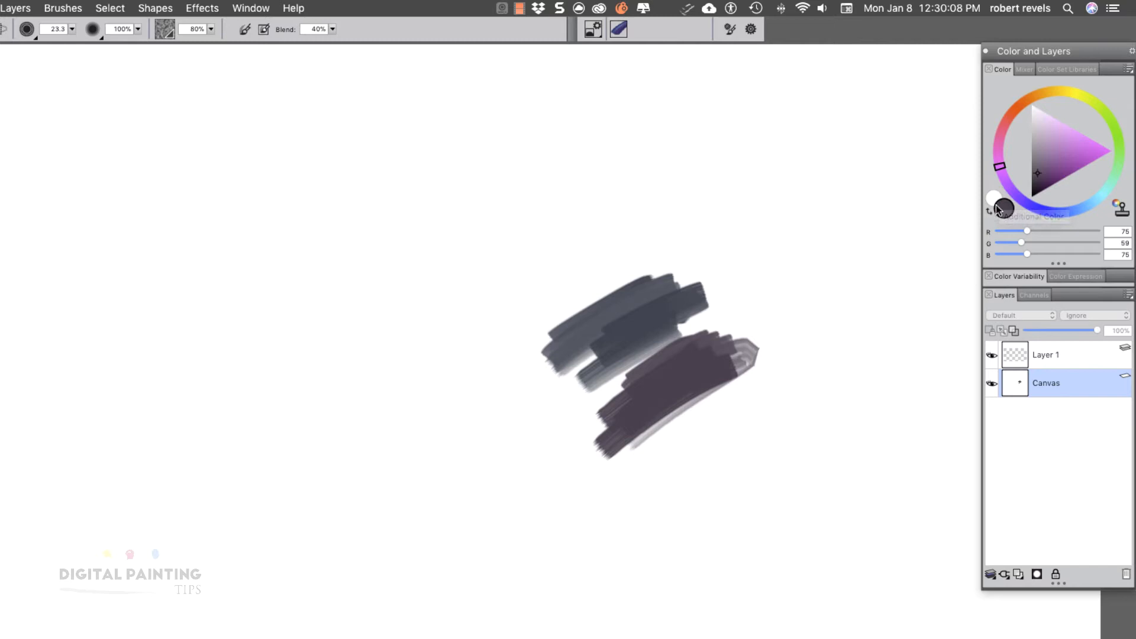
mouse_move(991, 207)
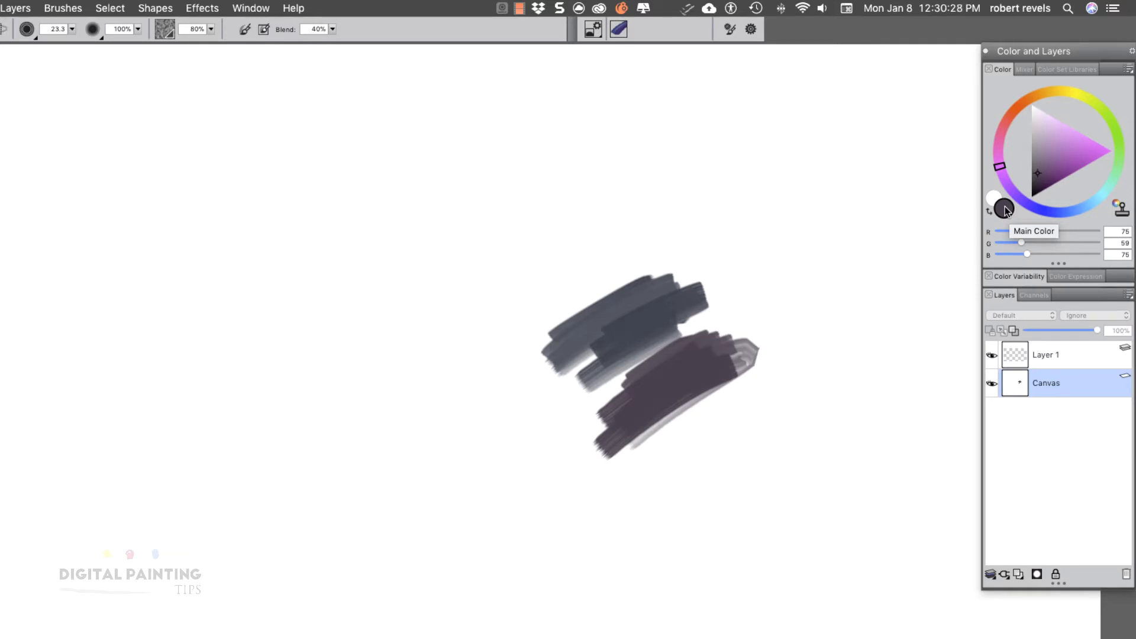
mouse_move(1004, 210)
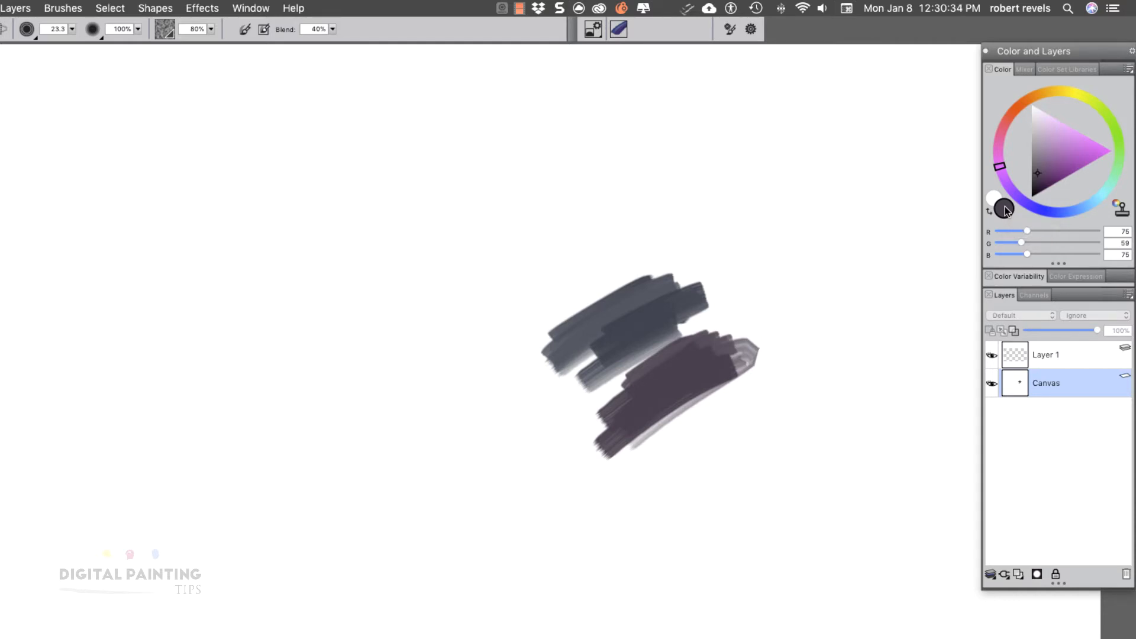
mouse_move(992, 206)
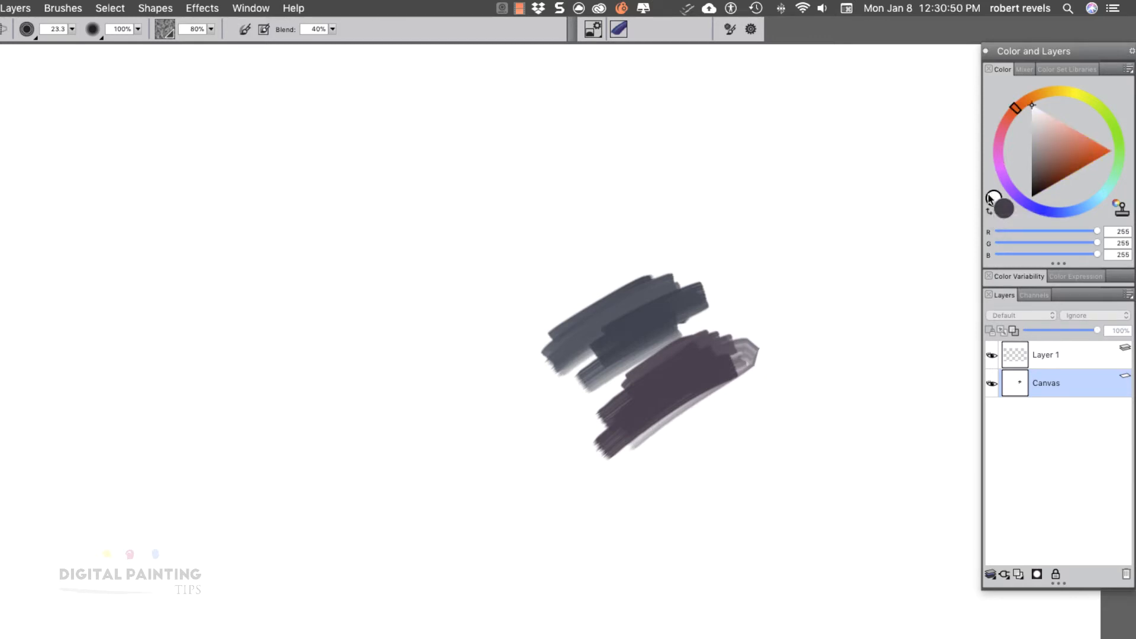
- Reselect the Main Color and pick a vivid magenta-purple (R 179, G 41, B 181)
left_click(1063, 149)
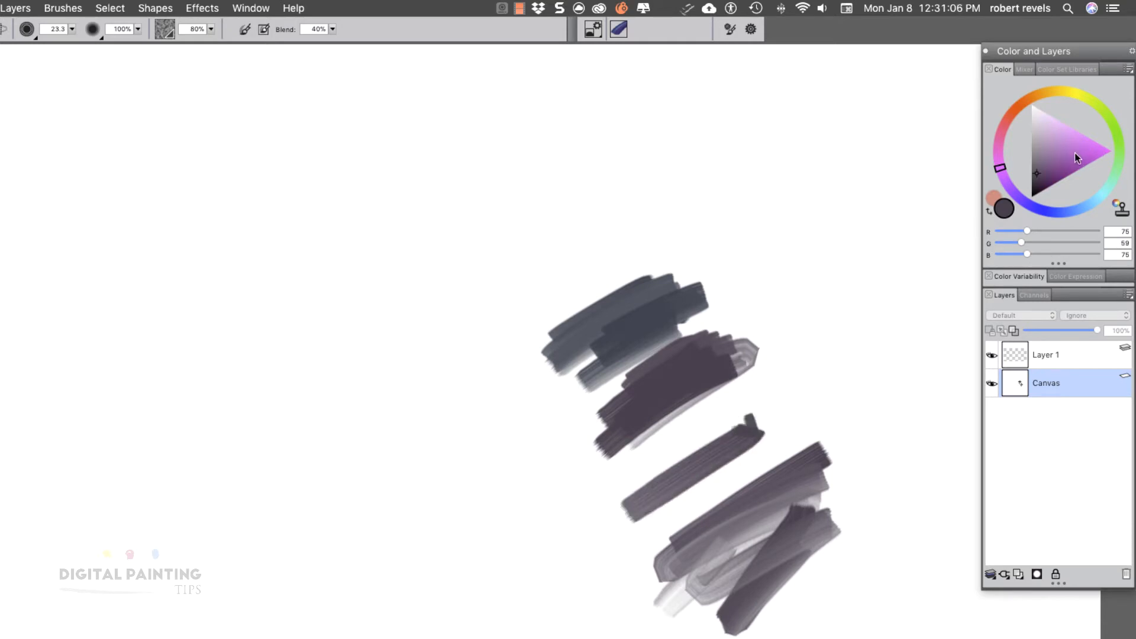
left_click_drag(782, 348, 869, 347)
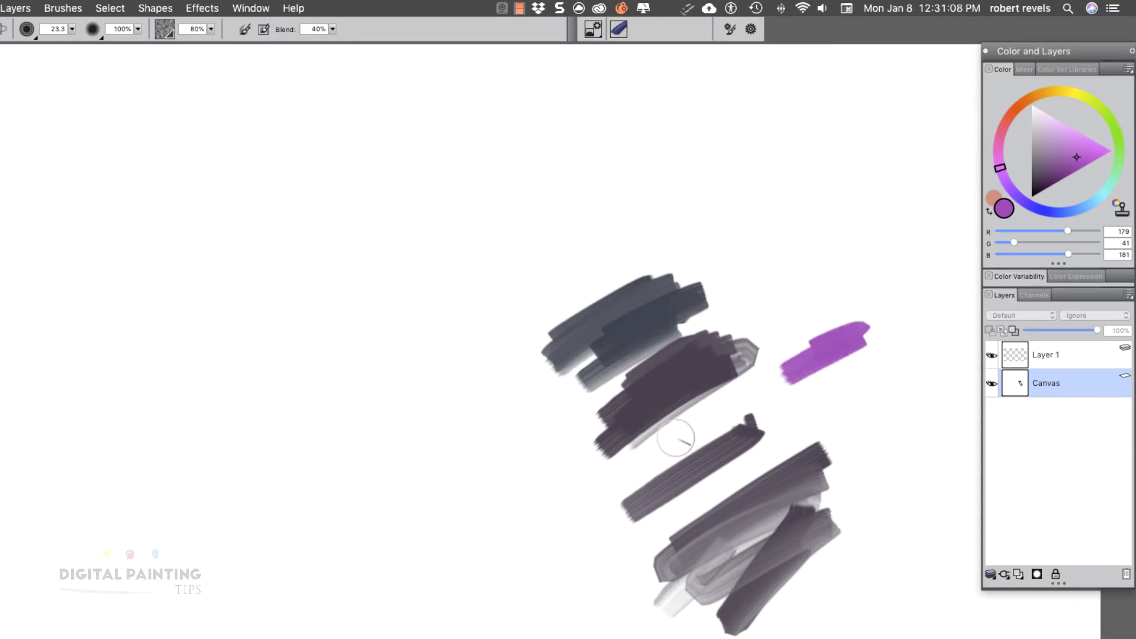
mouse_move(699, 445)
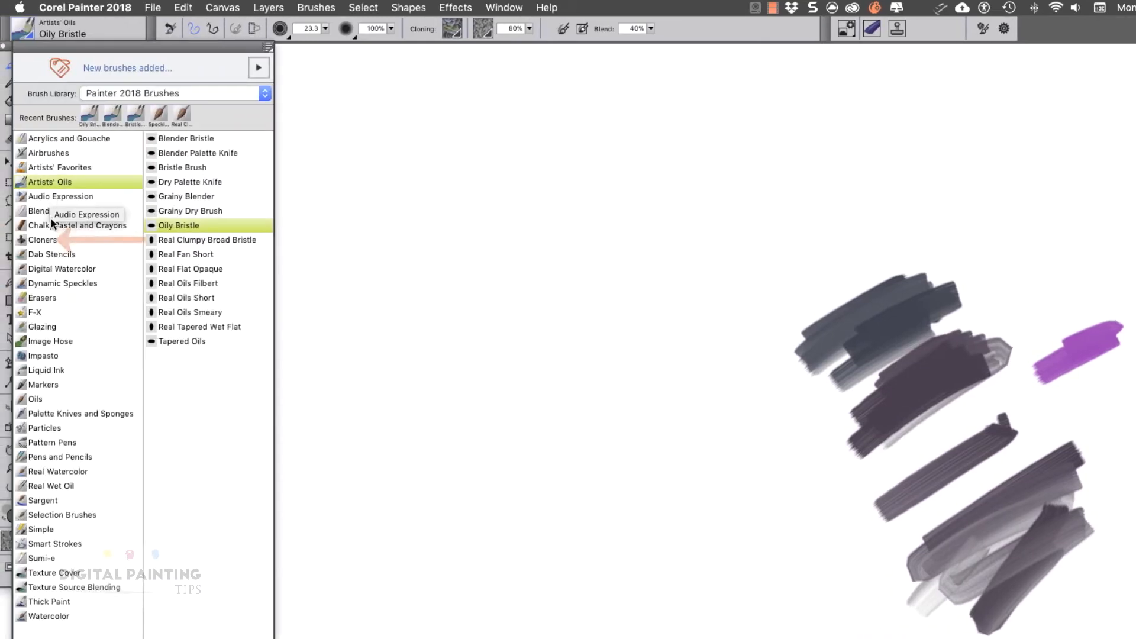
mouse_move(40, 241)
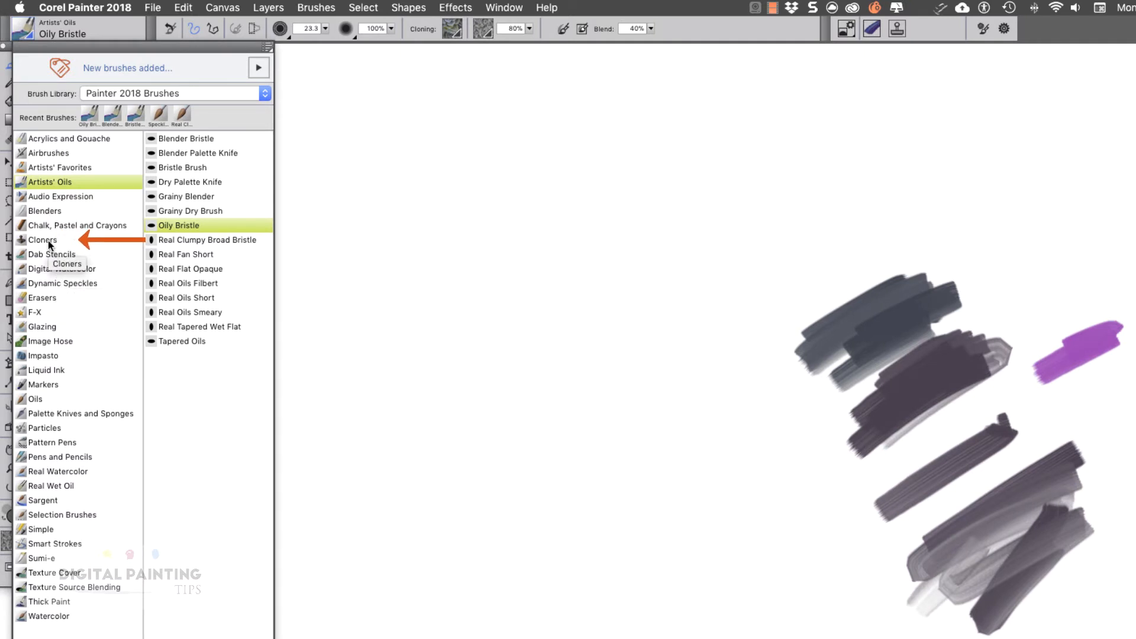
mouse_move(111, 238)
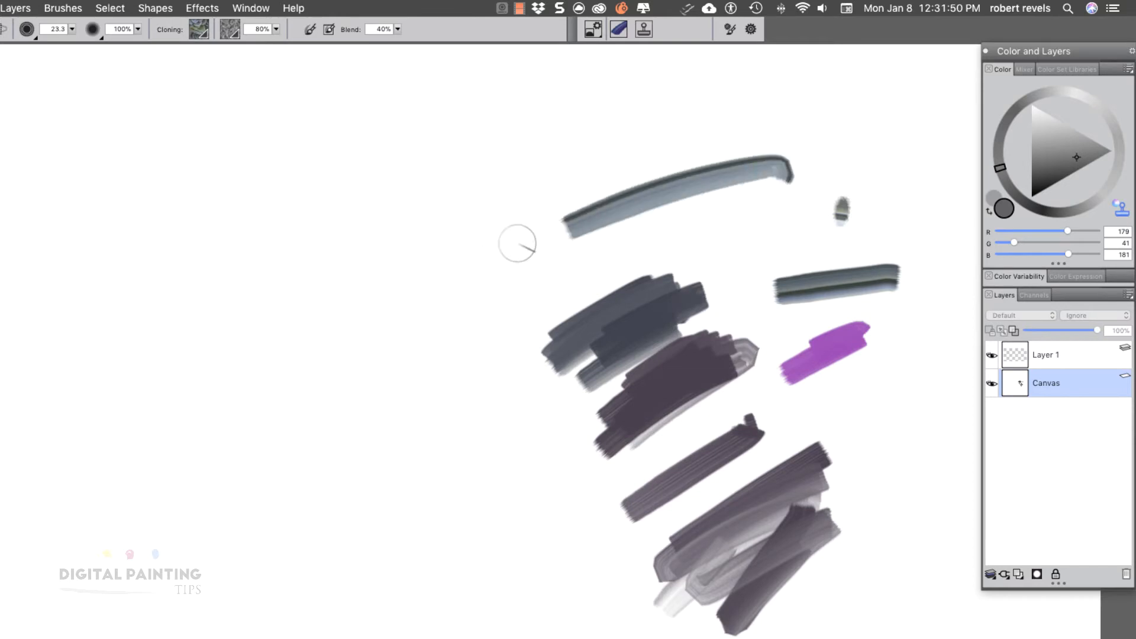
- Paint a clone-coloured stroke across the upper canvas with the Cloners brush
left_click_drag(522, 246, 749, 191)
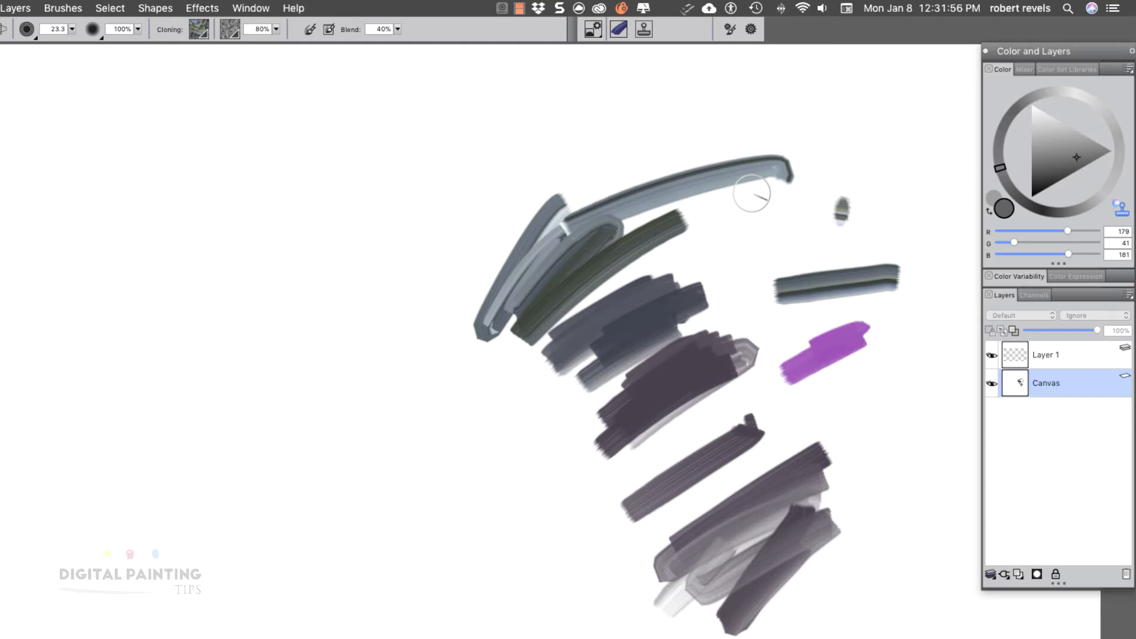
mouse_move(1078, 222)
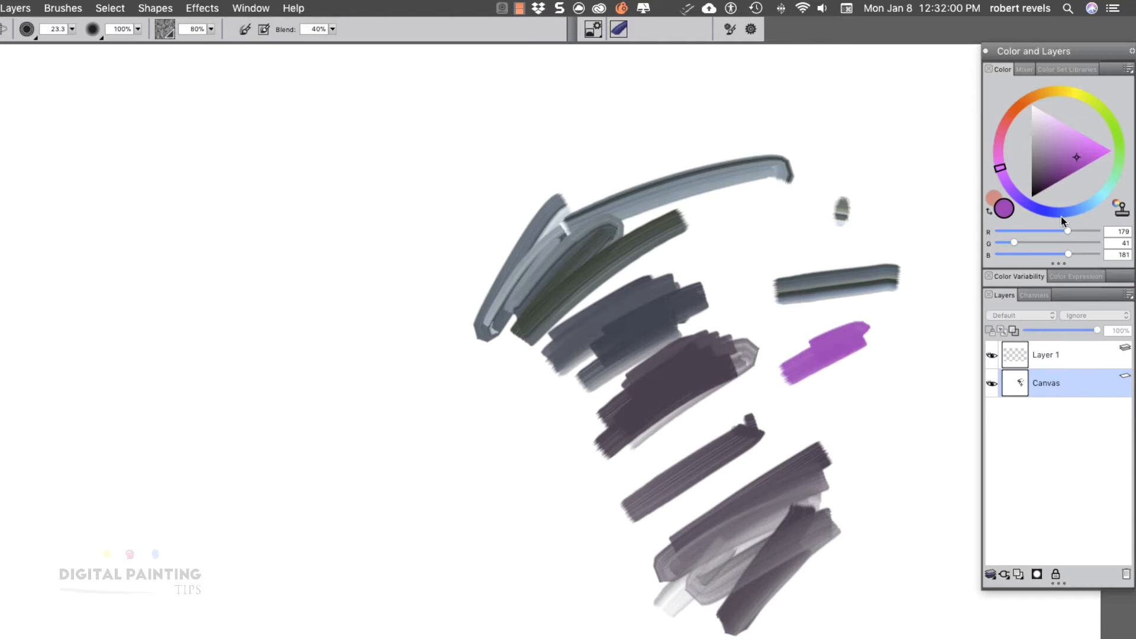
mouse_move(1069, 211)
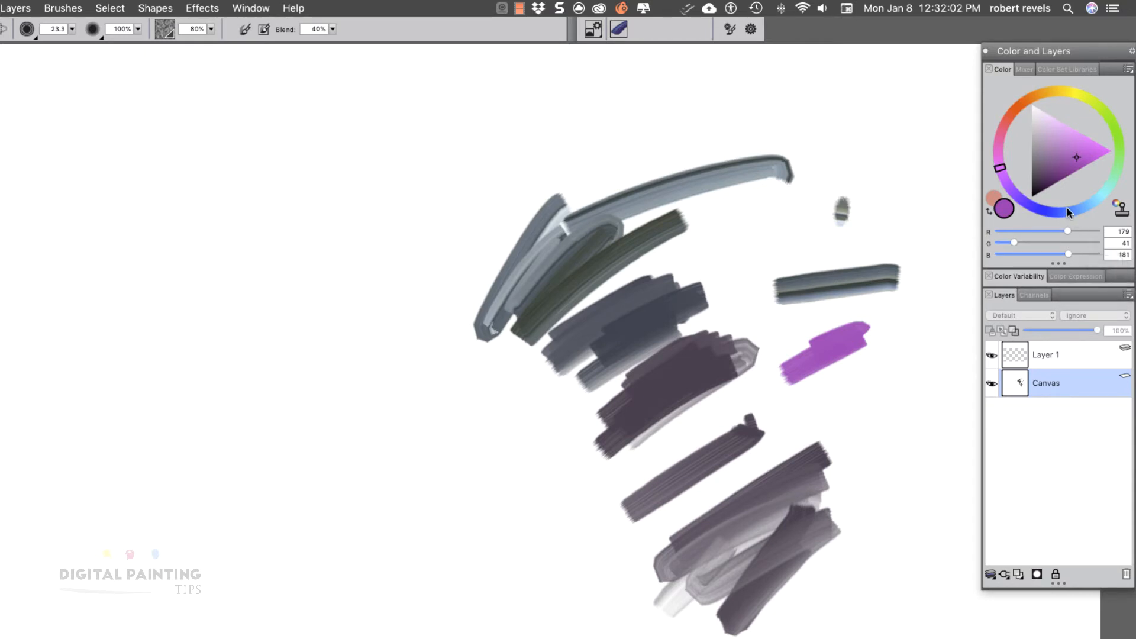
left_click(1126, 69)
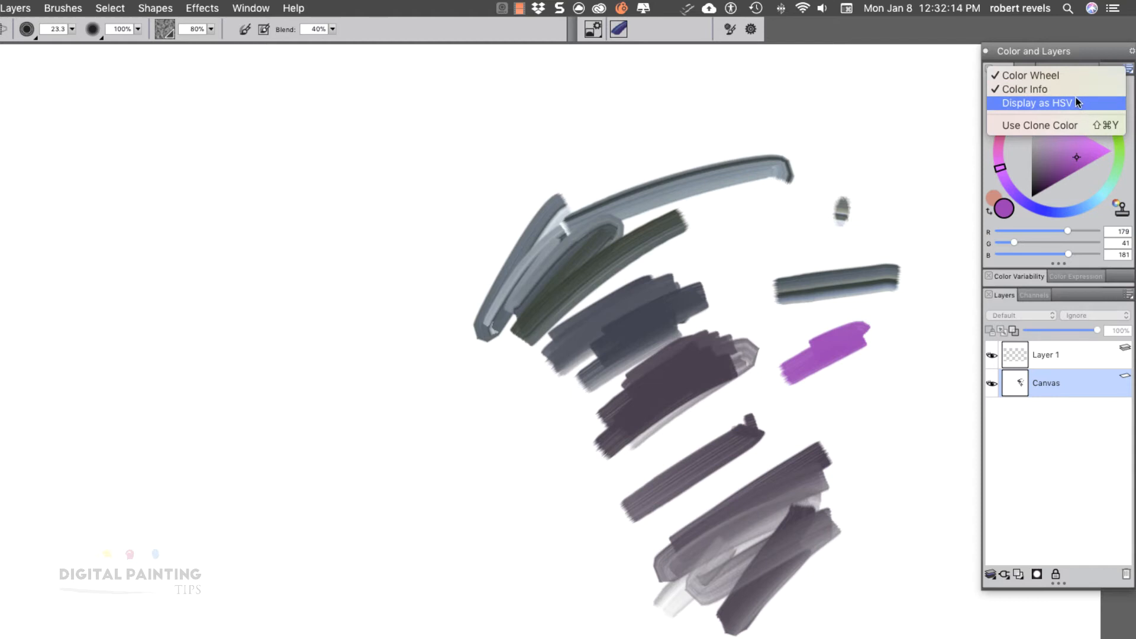
left_click(1036, 103)
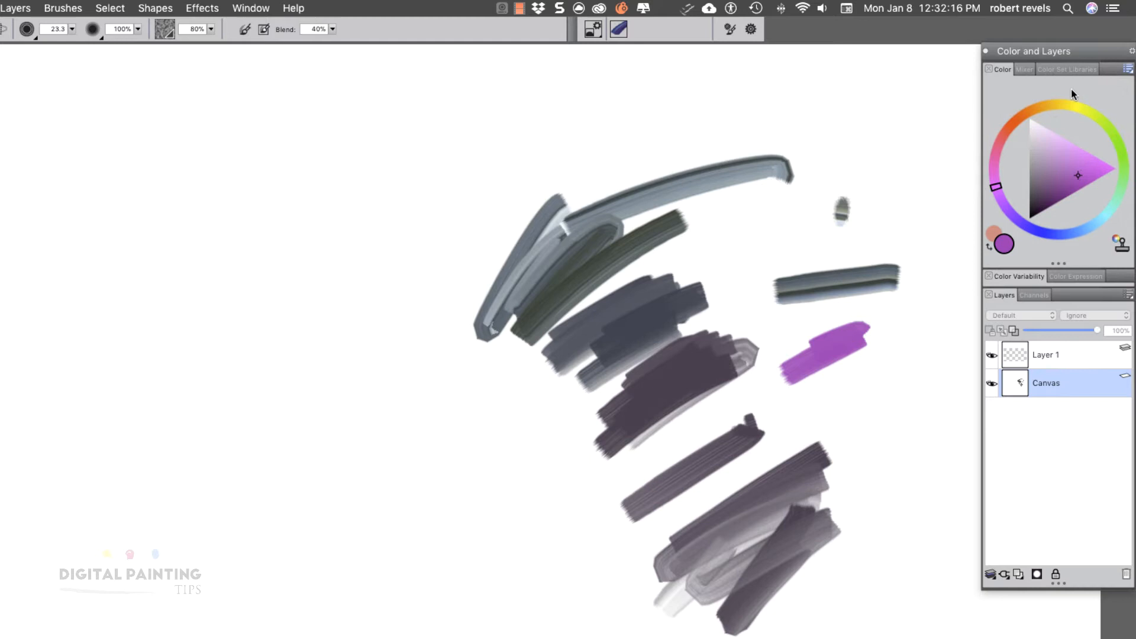
mouse_move(1091, 131)
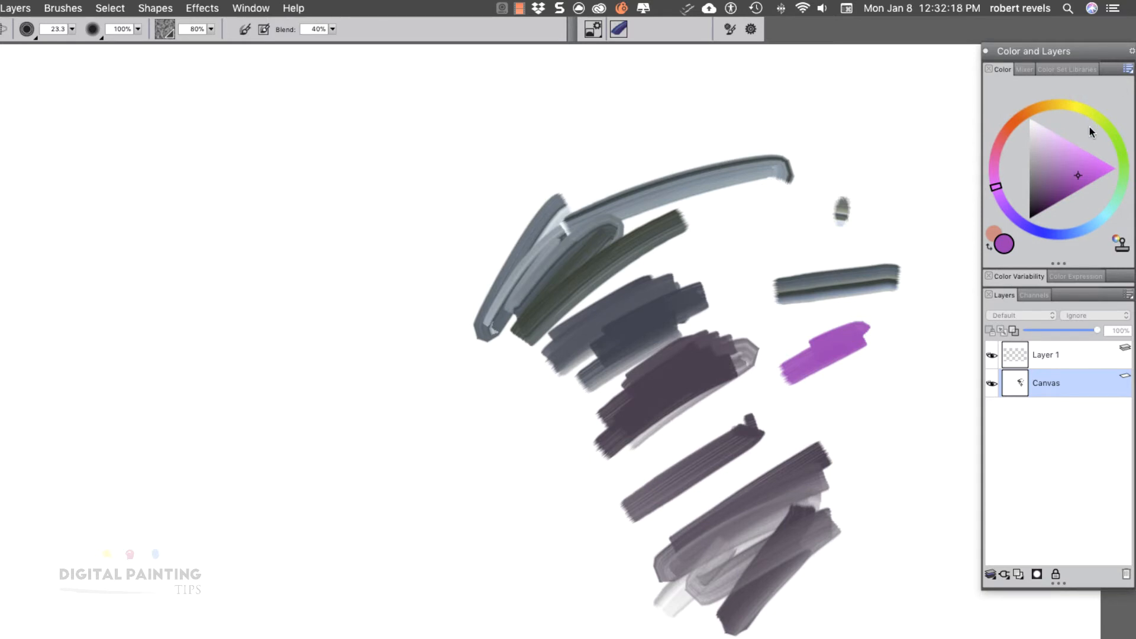
left_click(1125, 68)
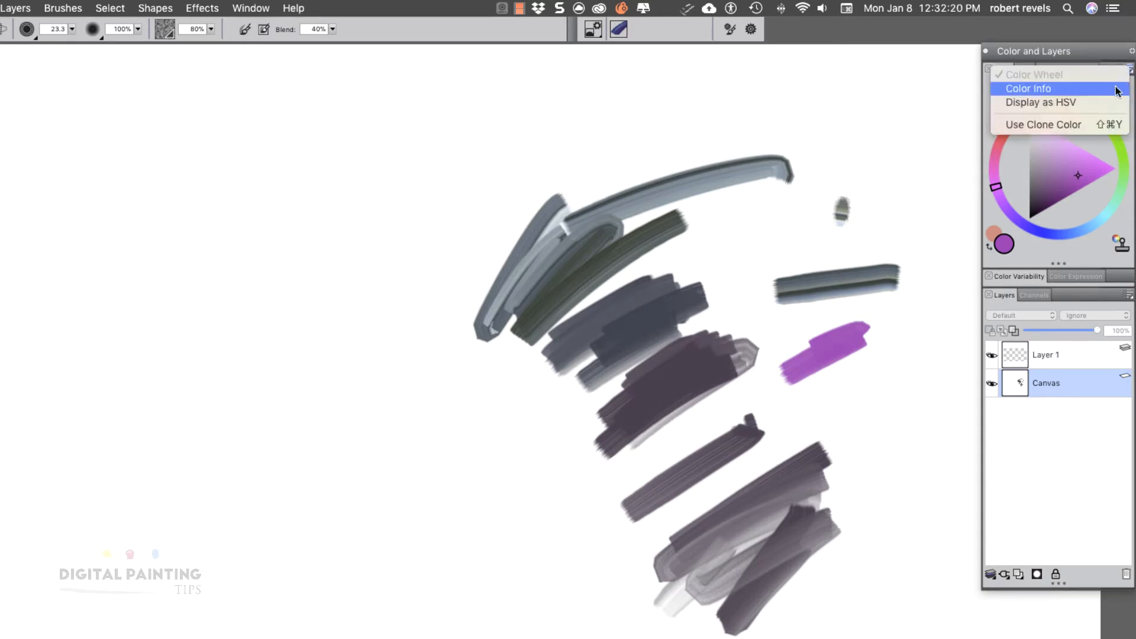
left_click(1028, 88)
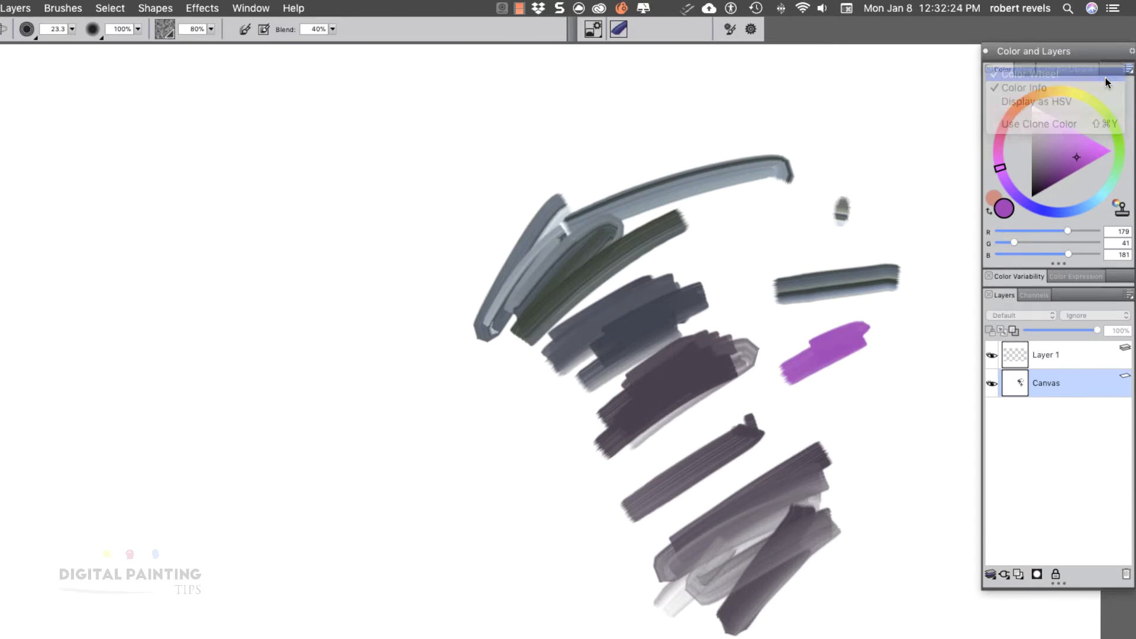
left_click(1124, 70)
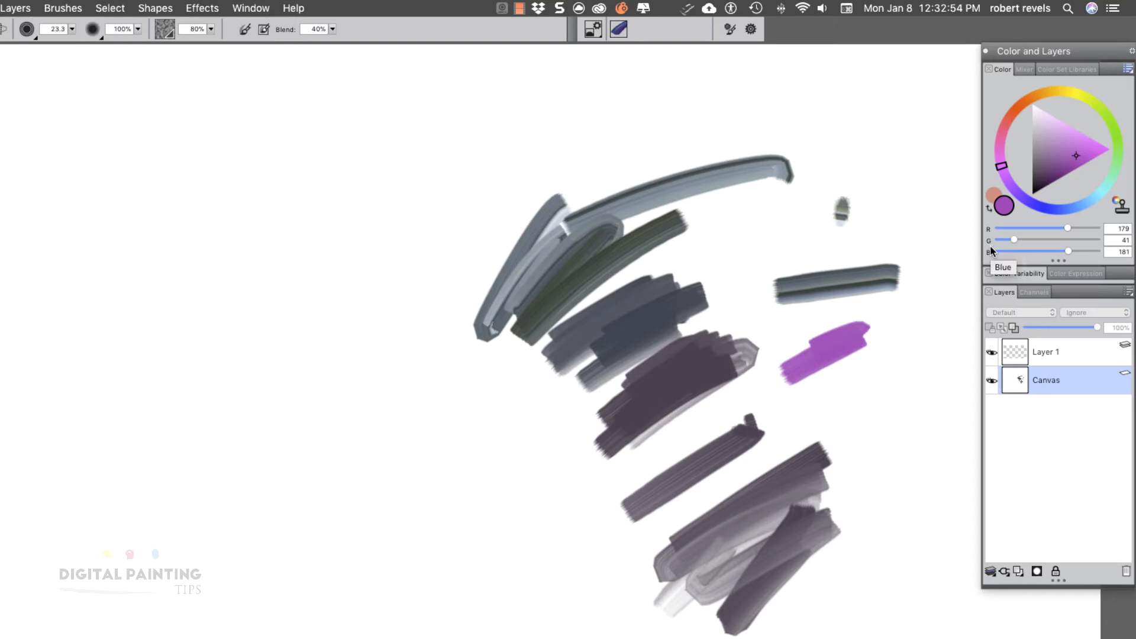
mouse_move(992, 230)
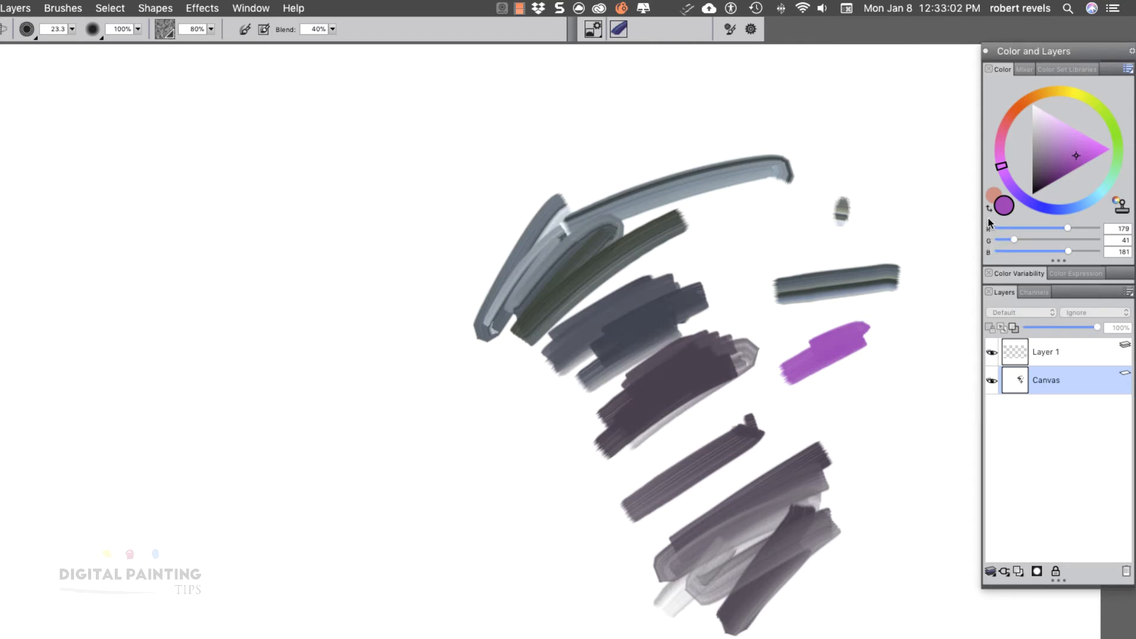
- Show the Color panel's options list: Color Wheel, Color Info, Display as HSV, Use Clone Color
right_click(1006, 207)
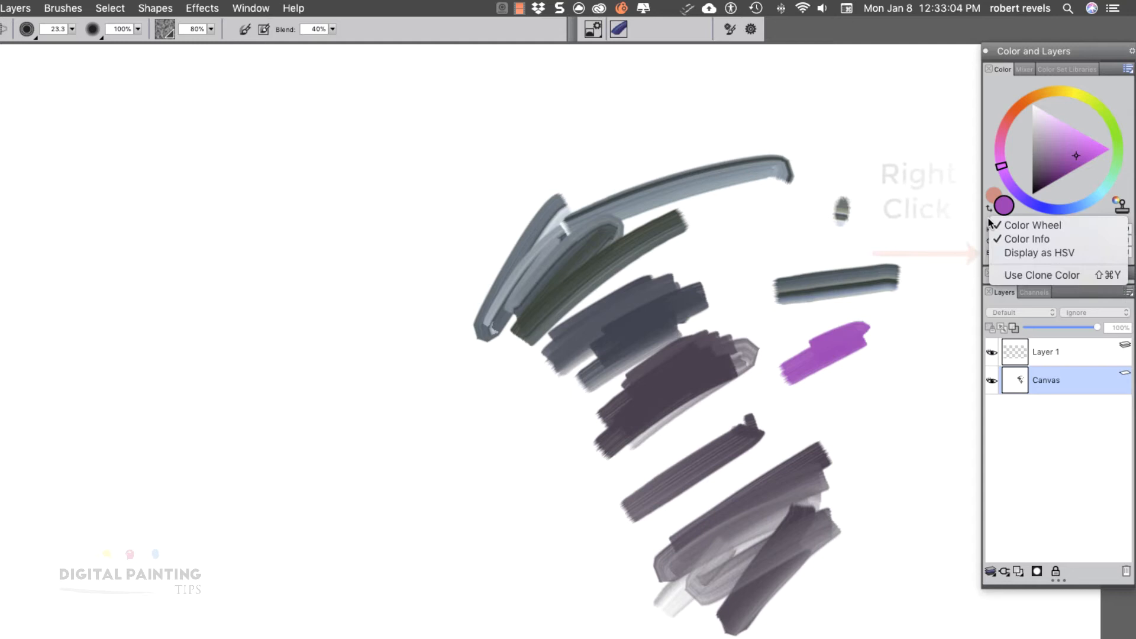
mouse_move(1032, 253)
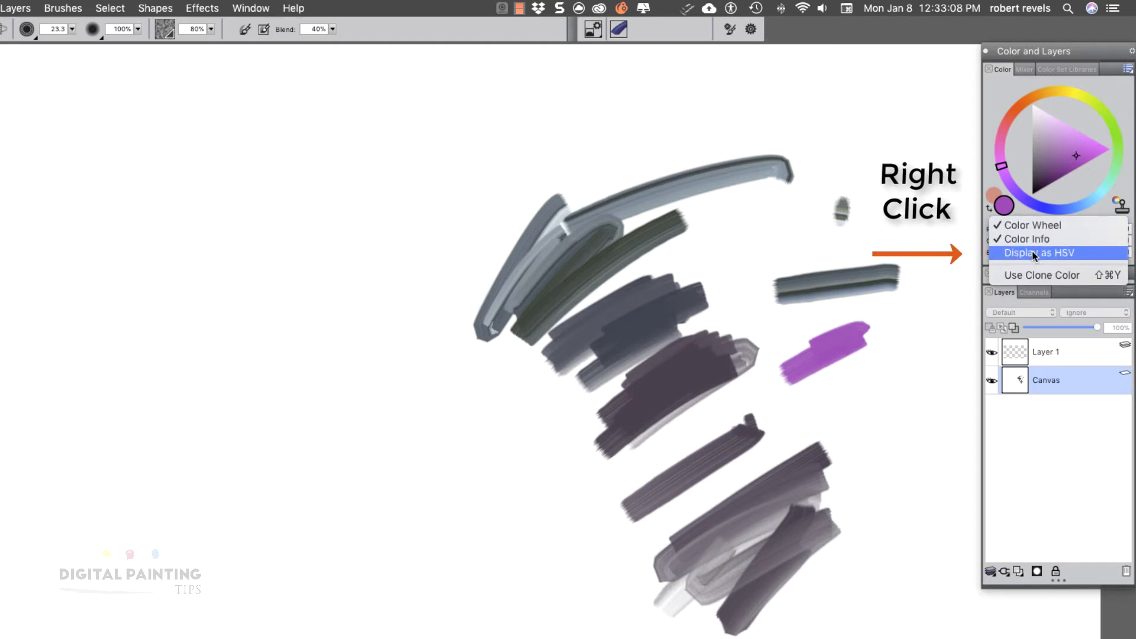
left_click(1035, 252)
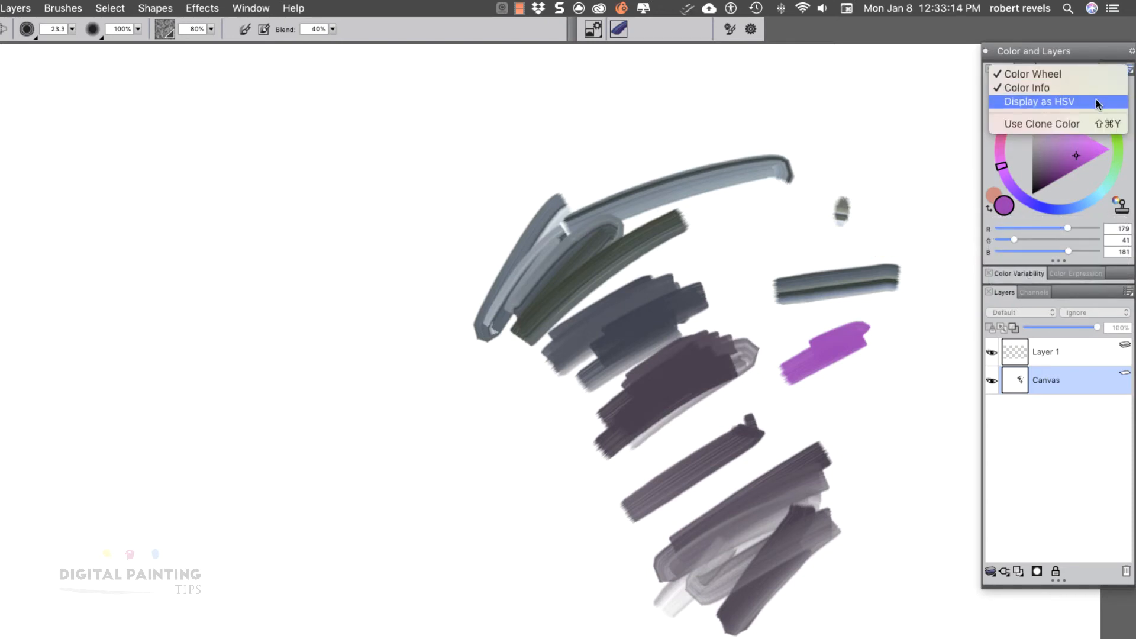
- Turn on Display as HSV and adjust the sliders to H 192, S 138, V 179
left_click(1038, 102)
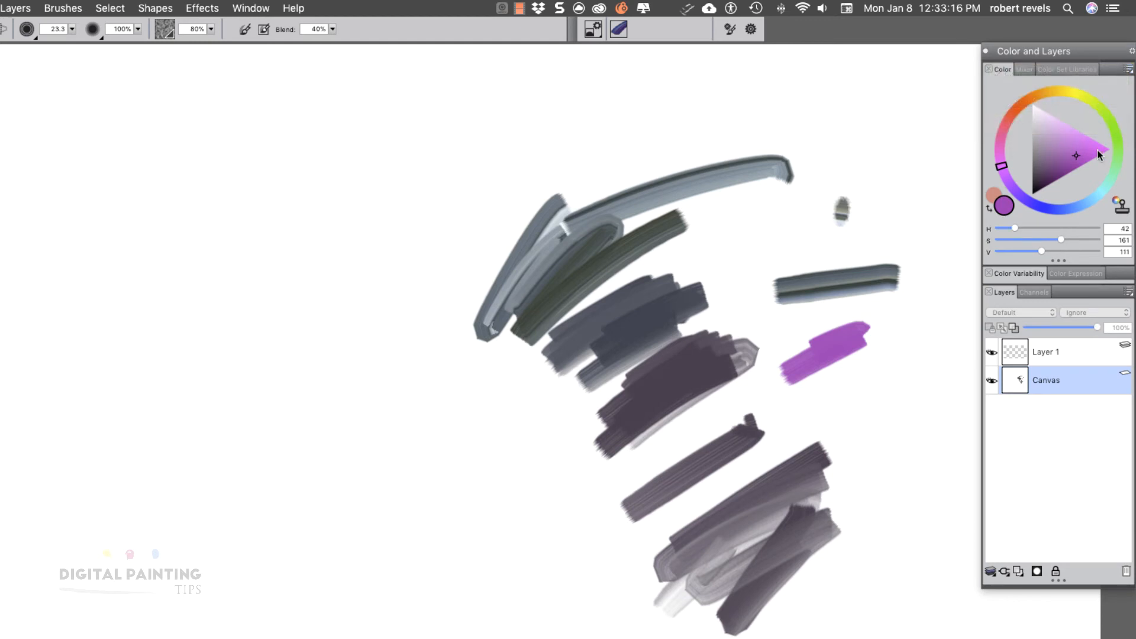
mouse_move(1013, 236)
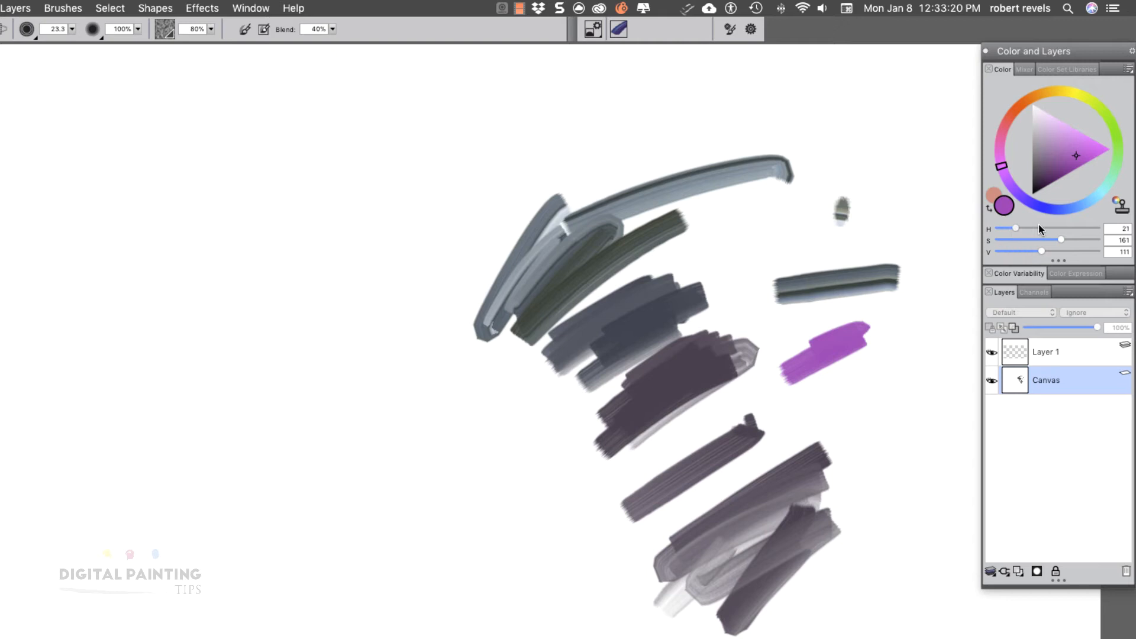
left_click_drag(1015, 228, 1026, 229)
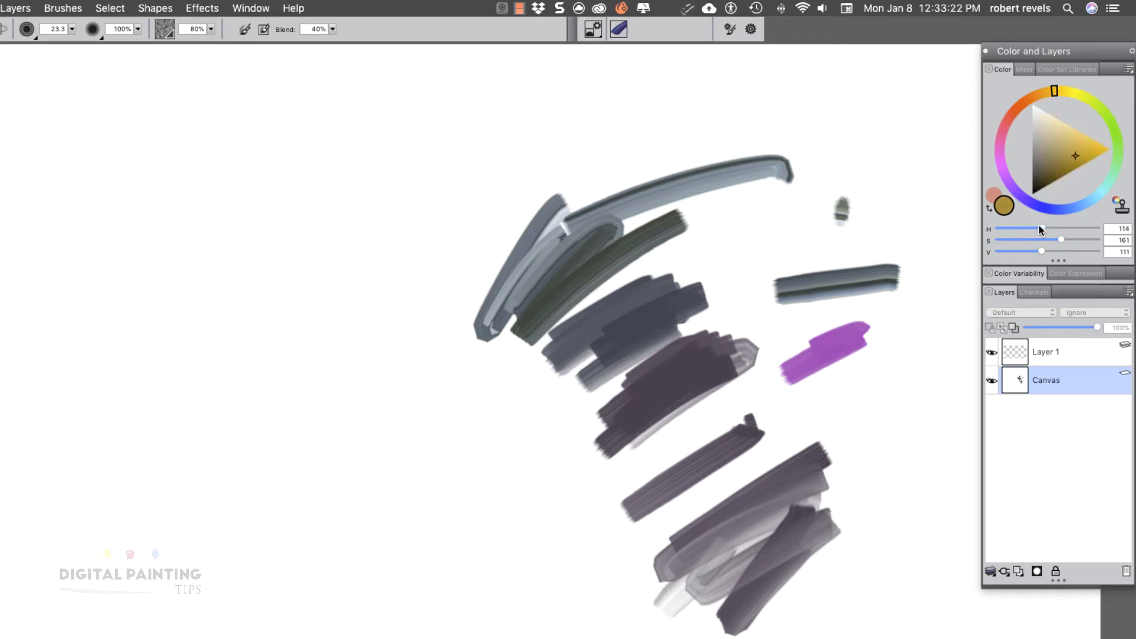
left_click_drag(1023, 229, 1042, 229)
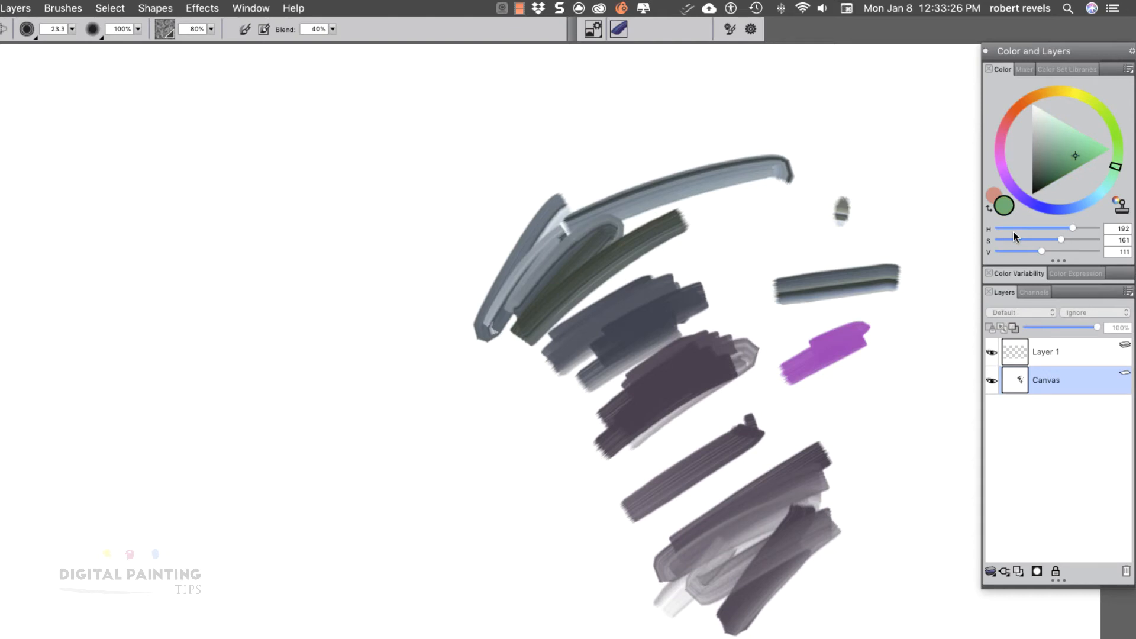
mouse_move(1059, 239)
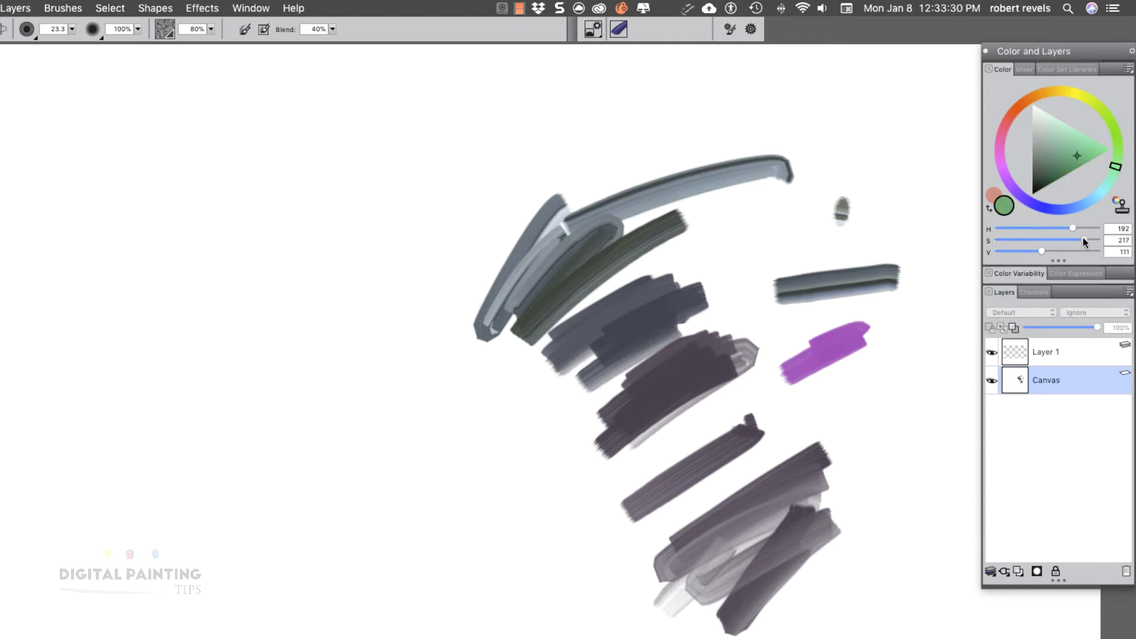
left_click_drag(1083, 240, 1041, 239)
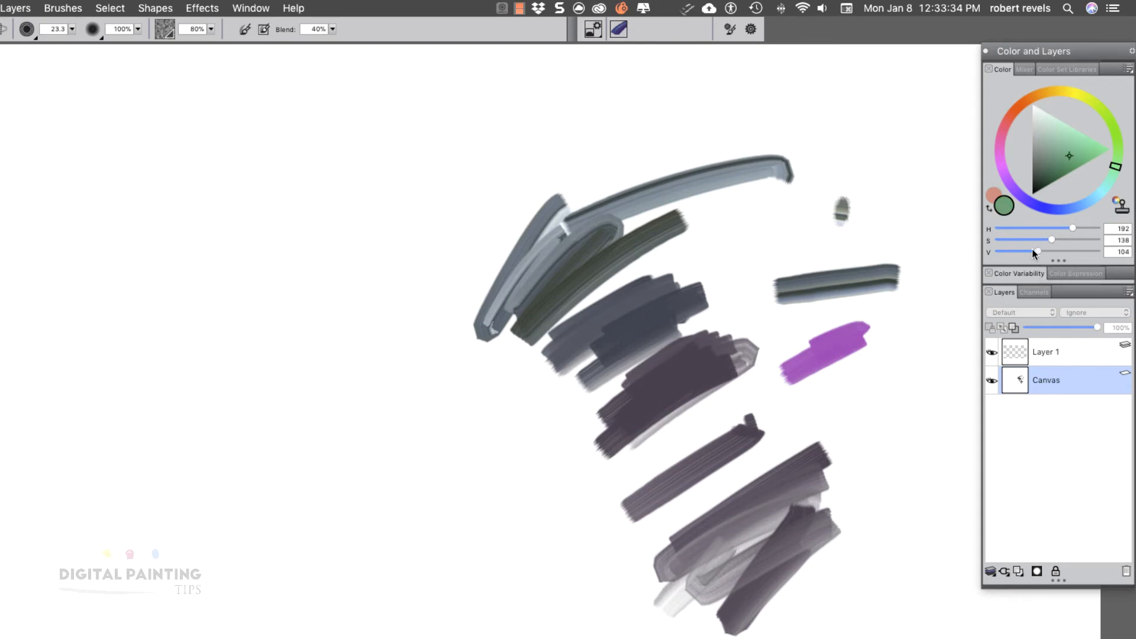
left_click_drag(1035, 251, 1068, 251)
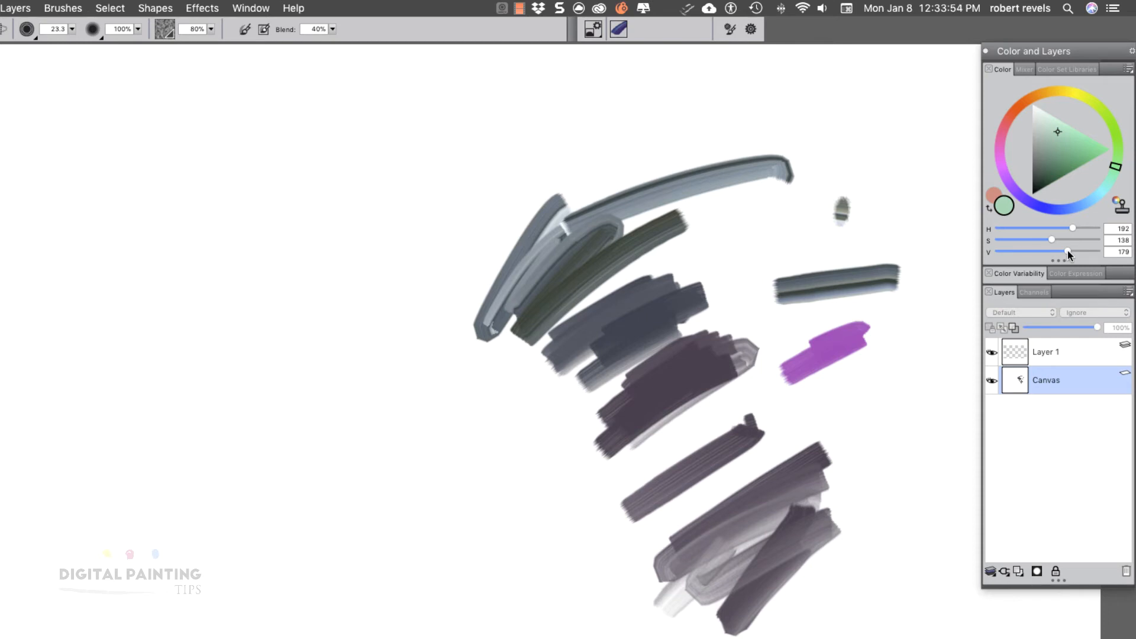
mouse_move(1057, 154)
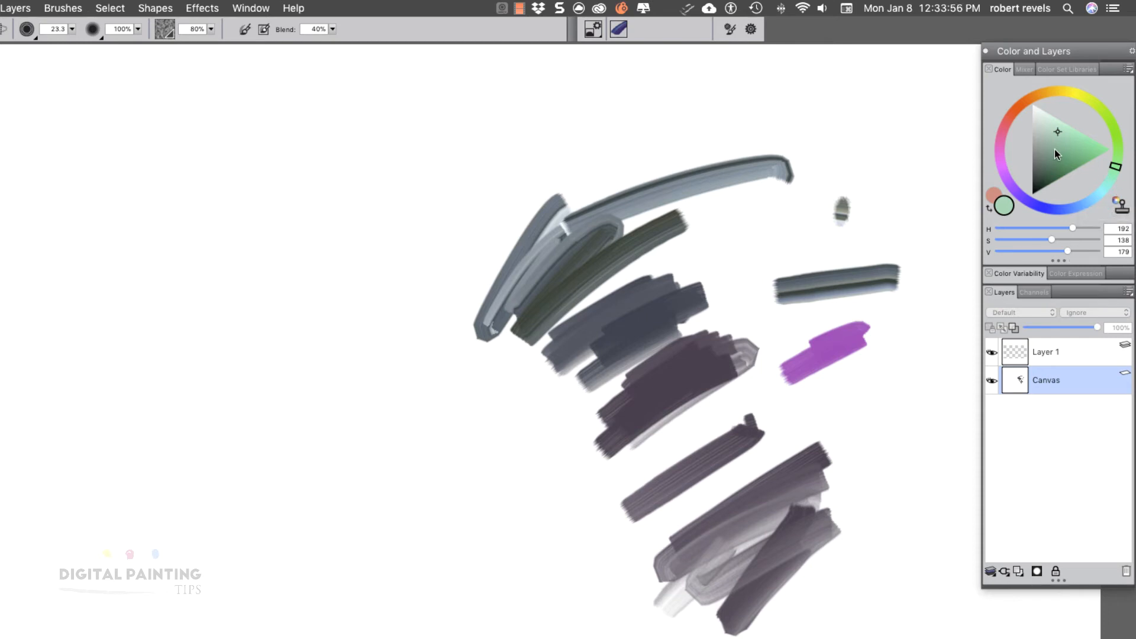
- Click the triangle's saturated edge, giving a half-bright saturated green (S 254, V 128)
left_click(1112, 149)
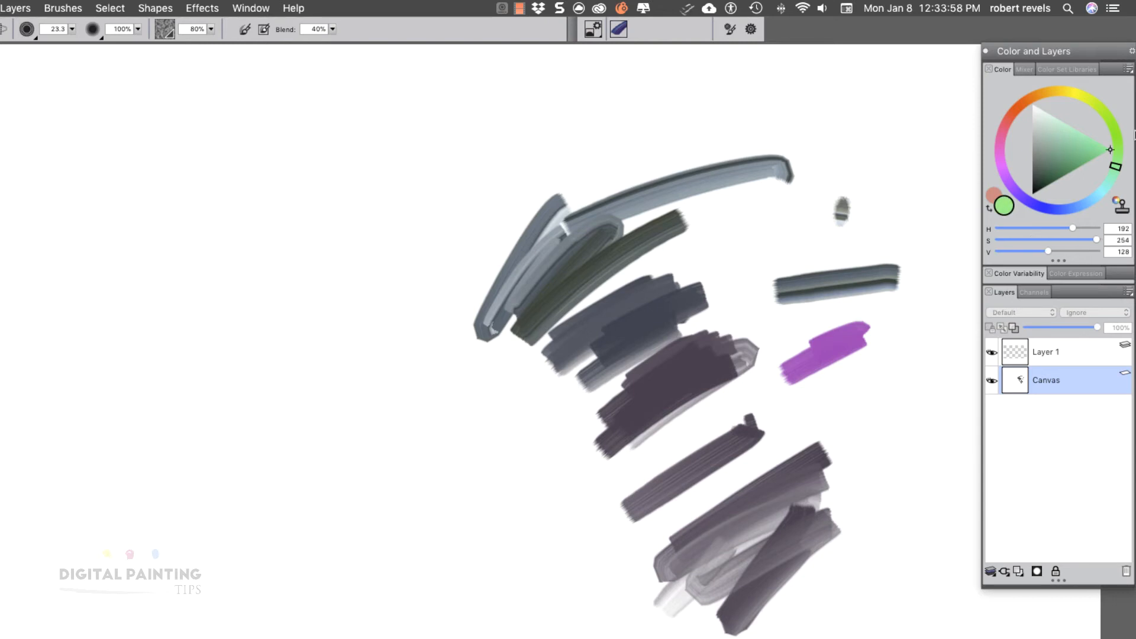
mouse_move(1118, 154)
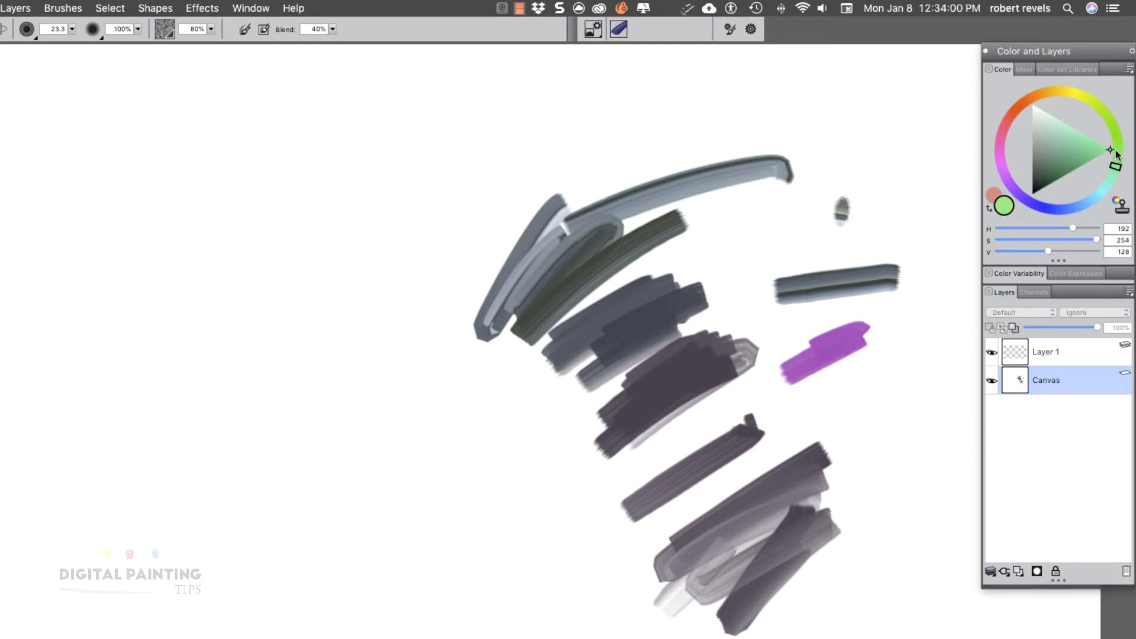
mouse_move(1110, 155)
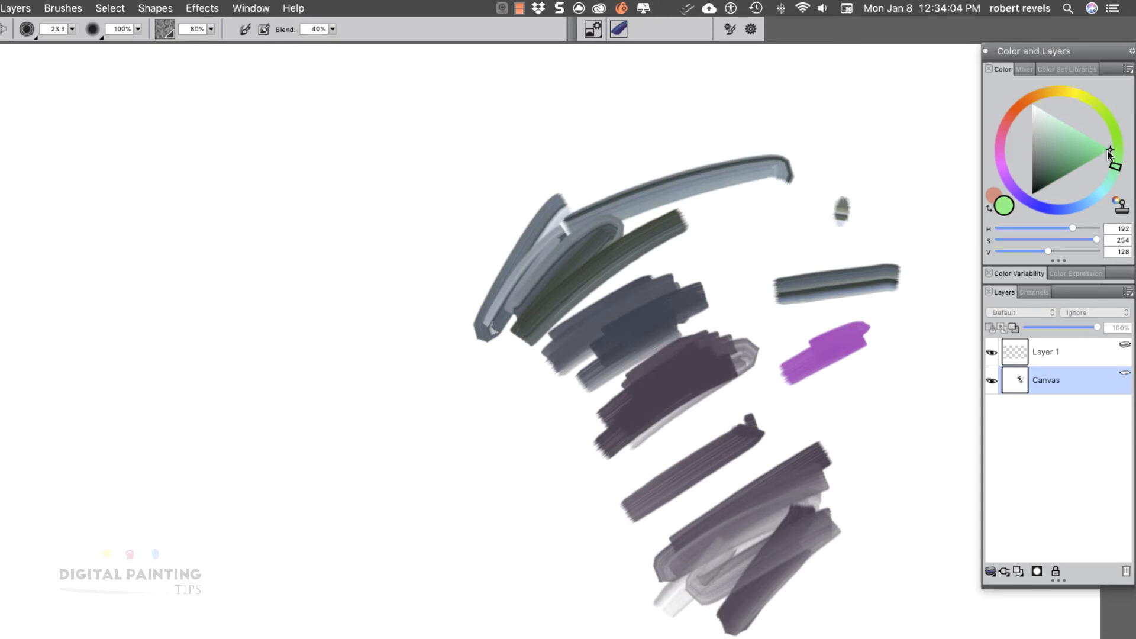
mouse_move(1065, 241)
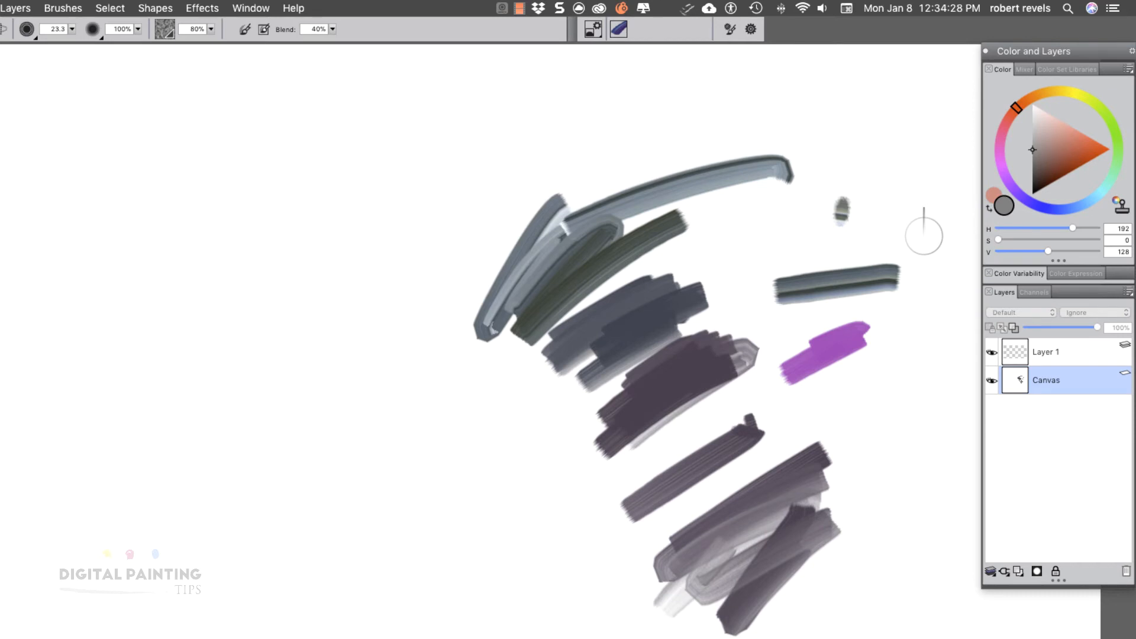
mouse_move(1084, 249)
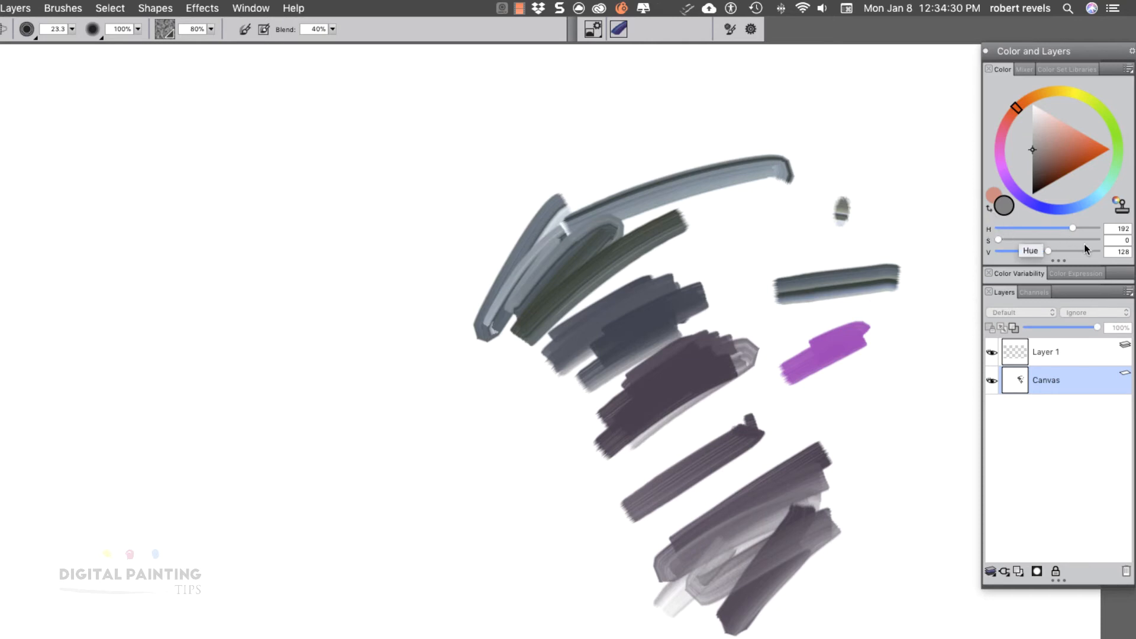
mouse_move(1107, 260)
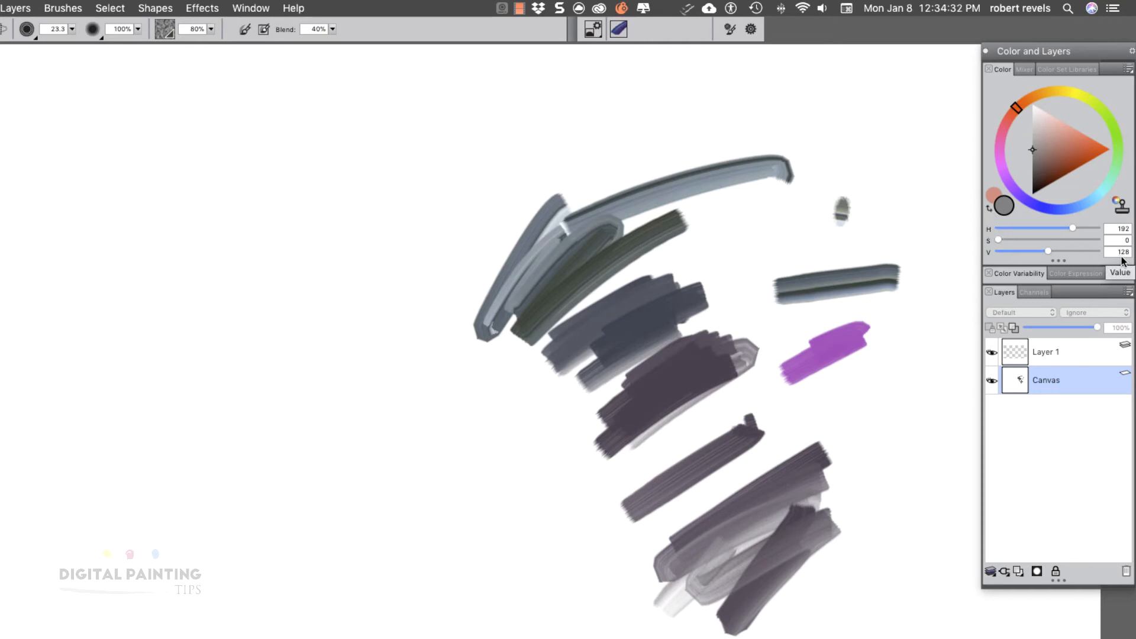
mouse_move(1129, 241)
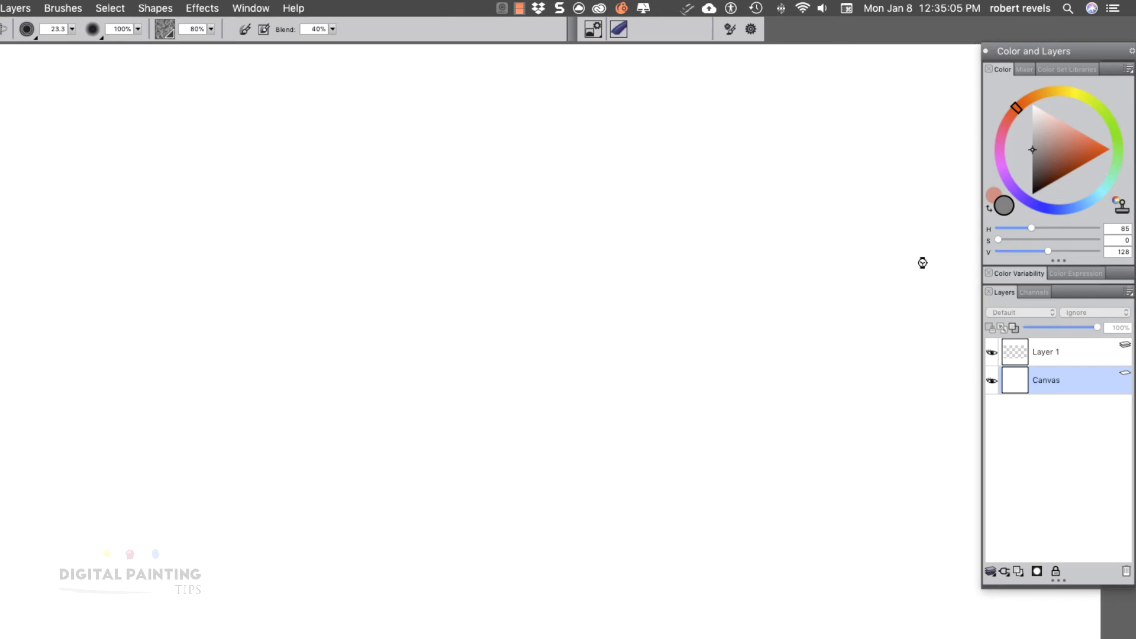
mouse_move(1060, 143)
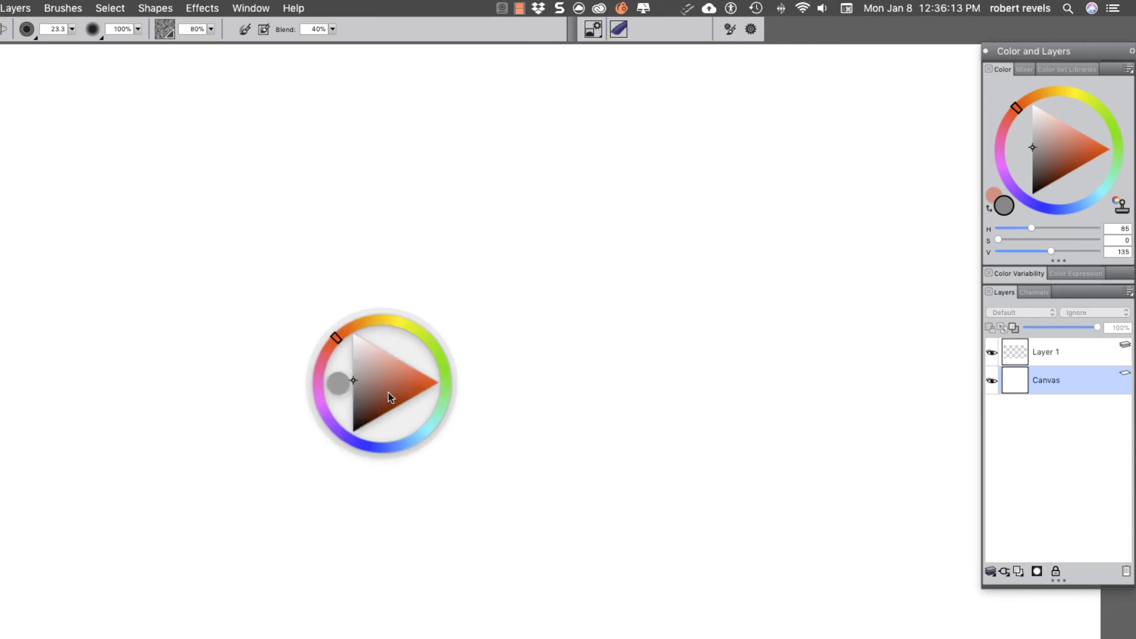
mouse_move(386, 386)
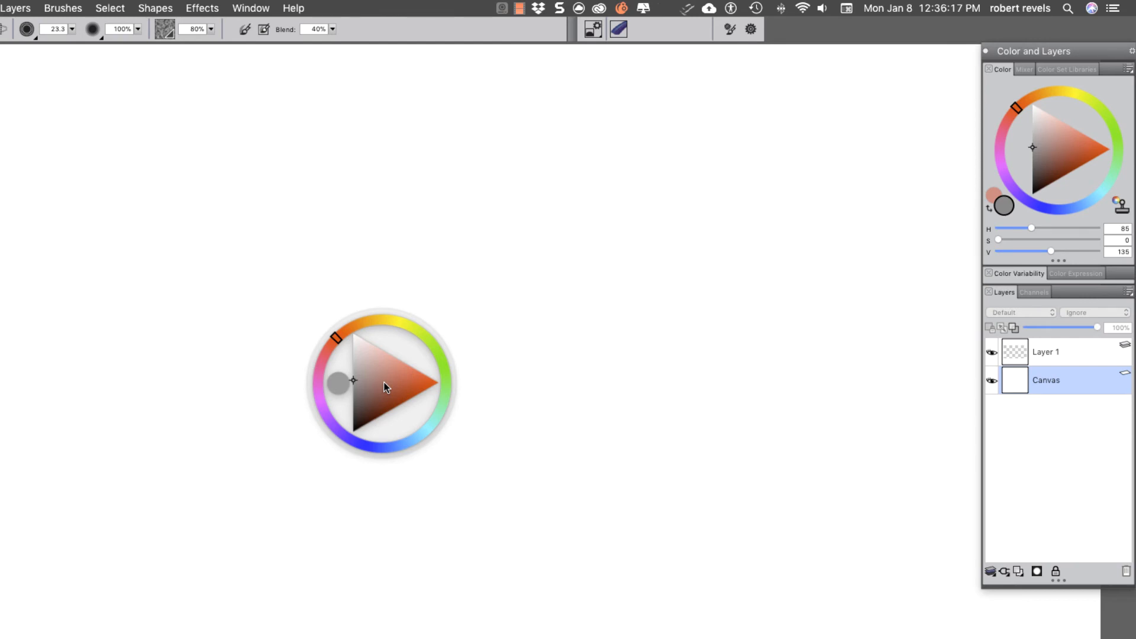
- Pick a slightly lighter, barely tinted grey (S 2, V 142) in the floating colour wheel
left_click(356, 381)
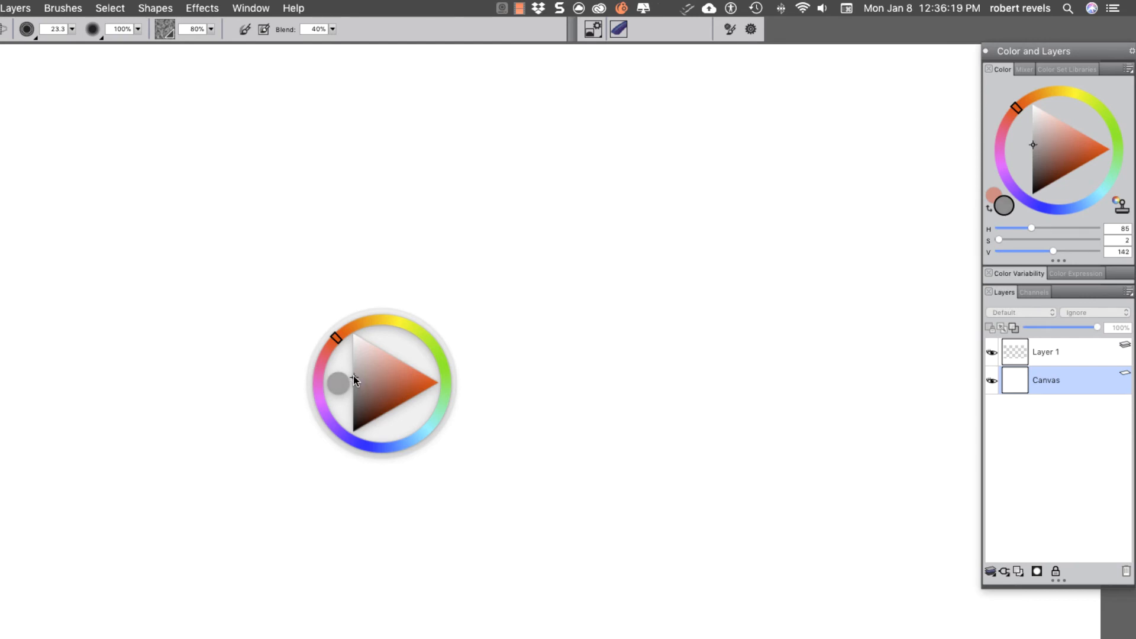